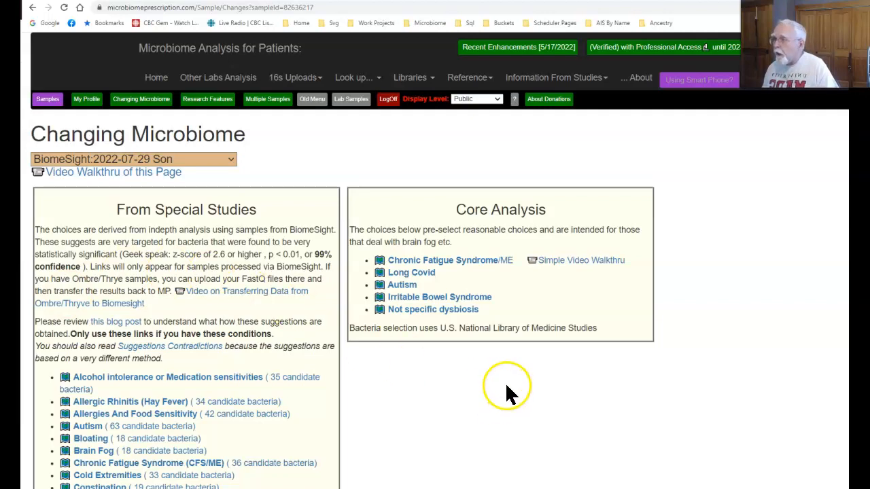
Step: Browse the Autism, High Anxiety, Depression and ME/CFS with IBS special-study suggestions
scroll("down", 3)
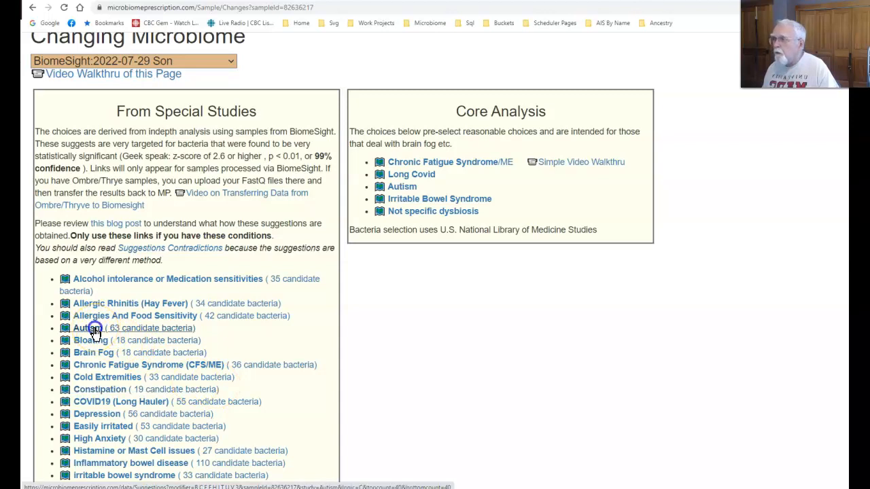
left_click(85, 328)
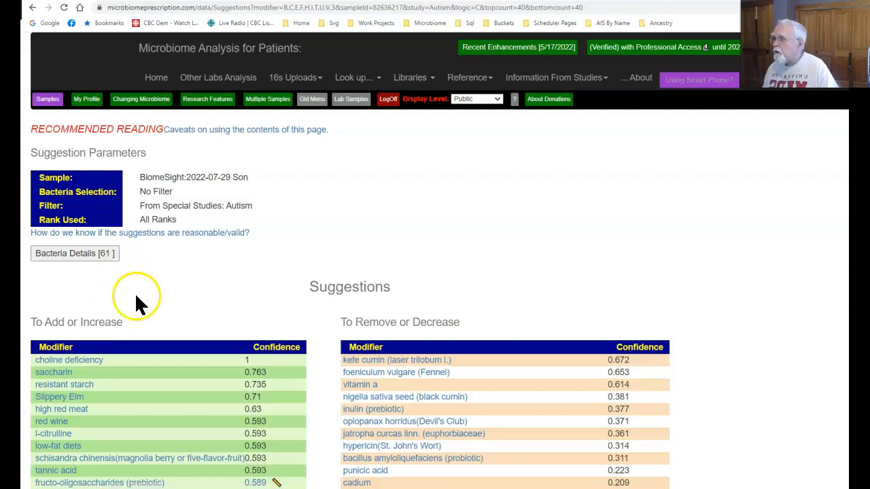
mouse_move(278, 68)
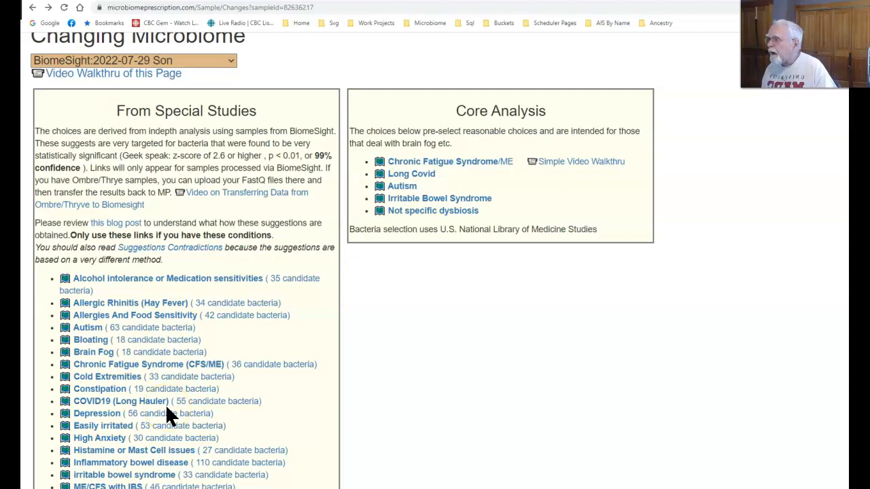
mouse_move(107, 444)
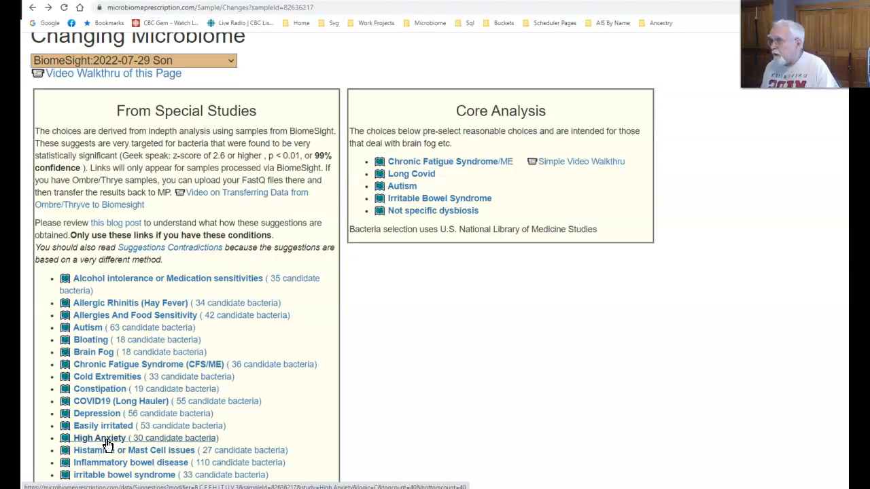
left_click(98, 438)
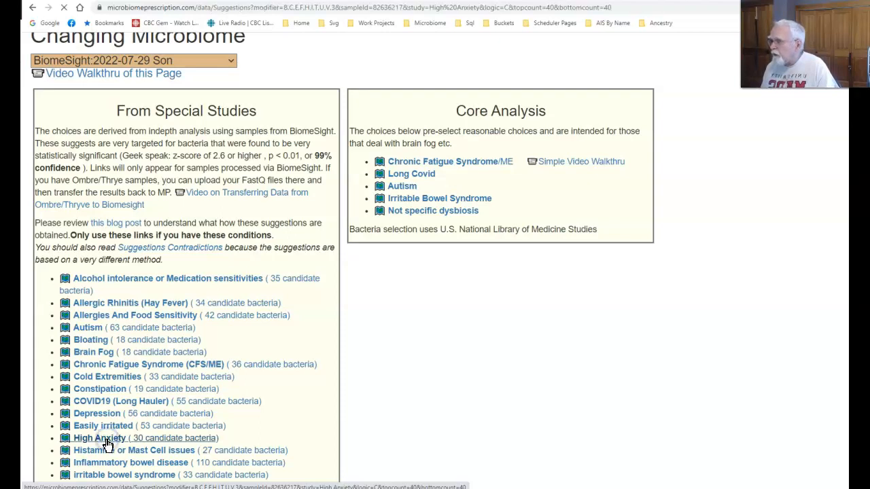
left_click(98, 438)
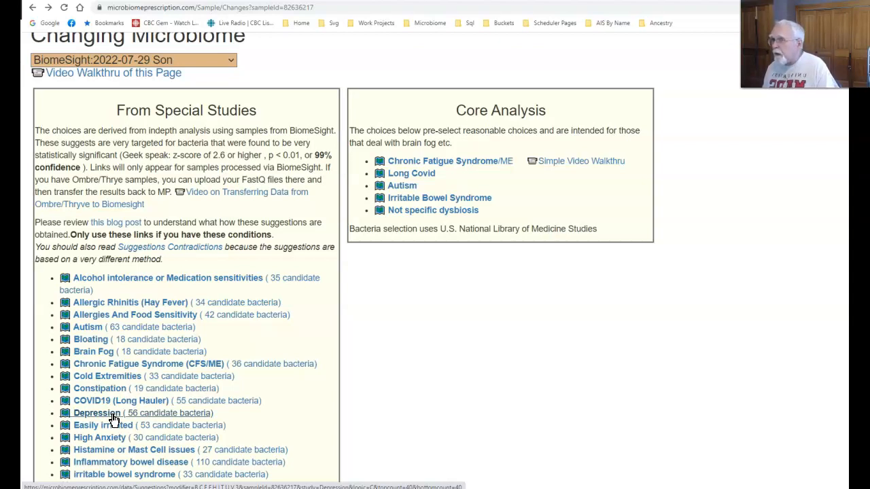
left_click(95, 413)
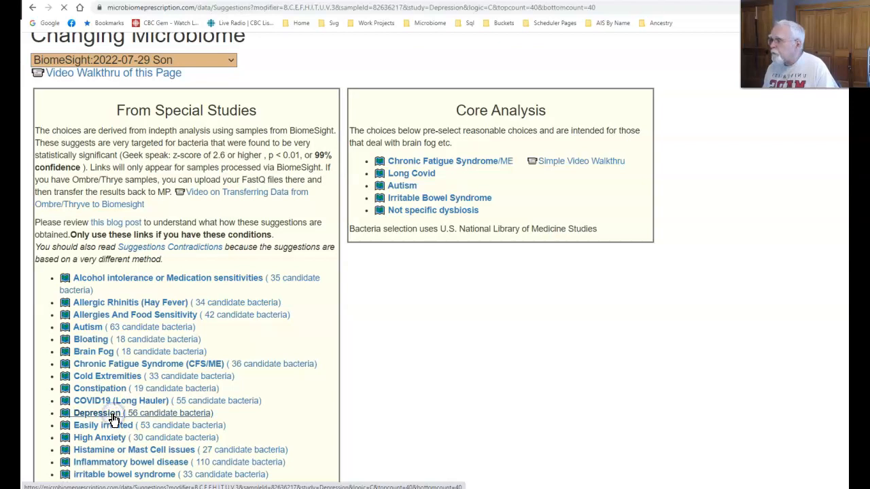
left_click(93, 412)
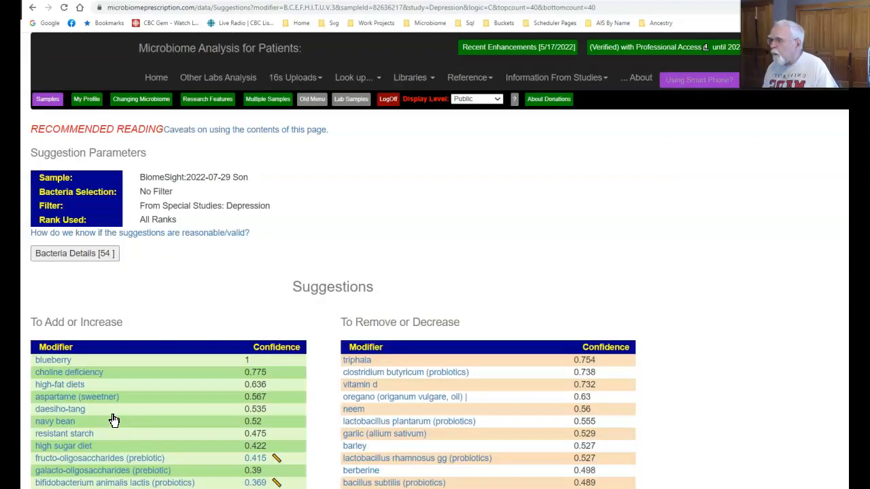
mouse_move(68, 372)
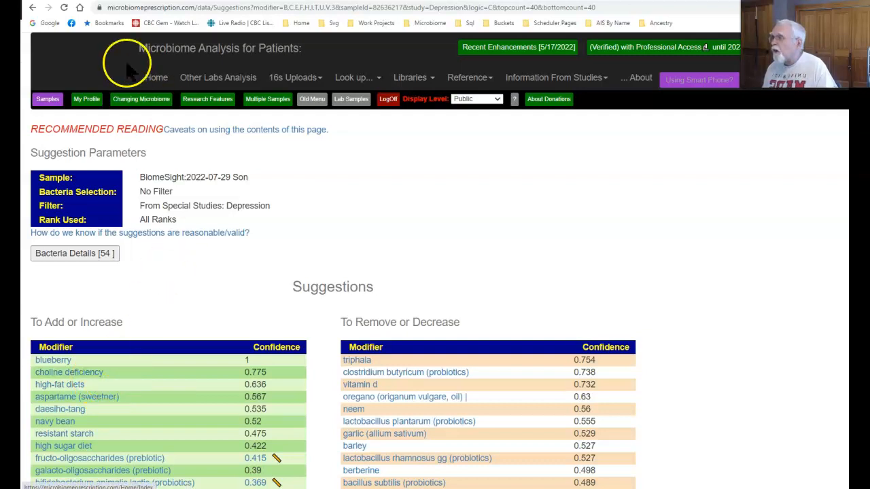
mouse_move(33, 8)
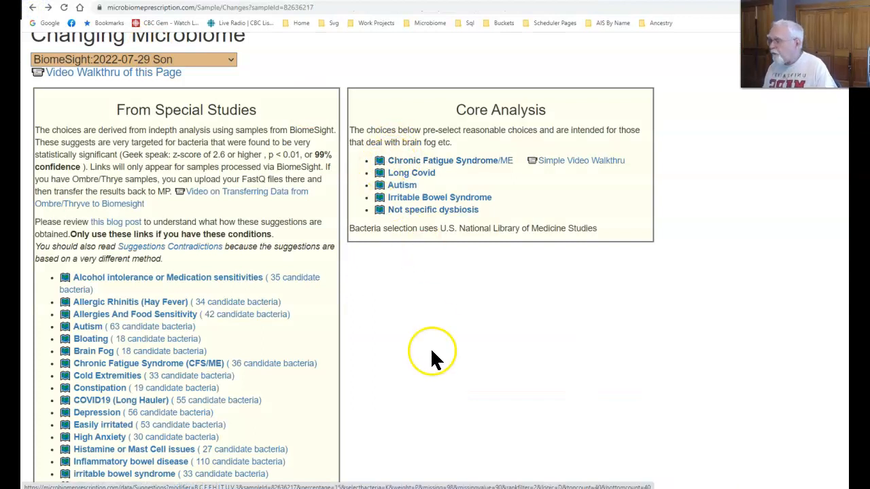
scroll("down", 3)
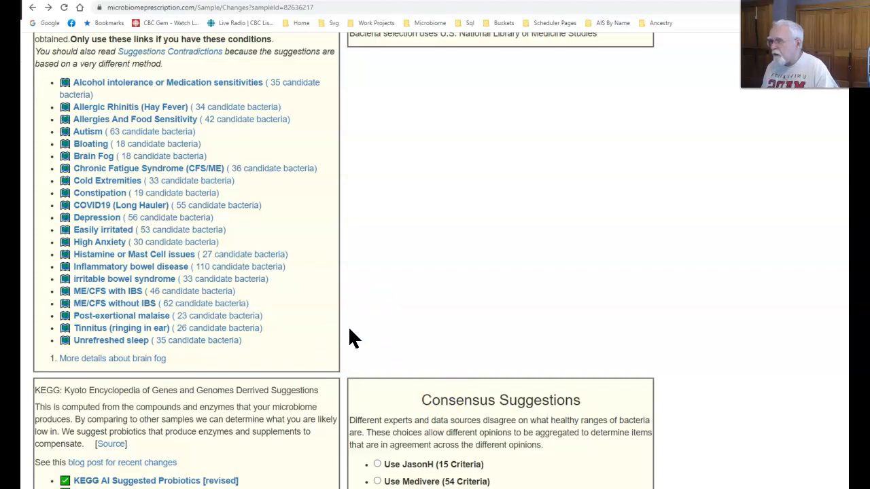
mouse_move(108, 291)
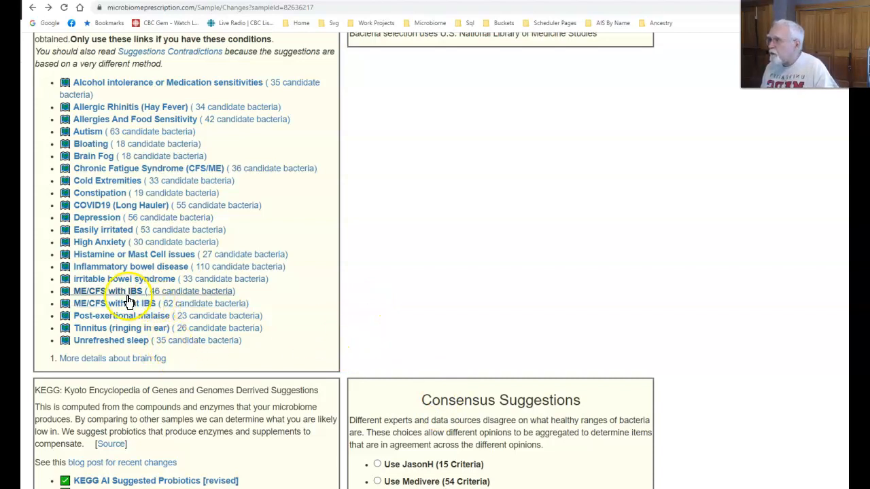
left_click(102, 290)
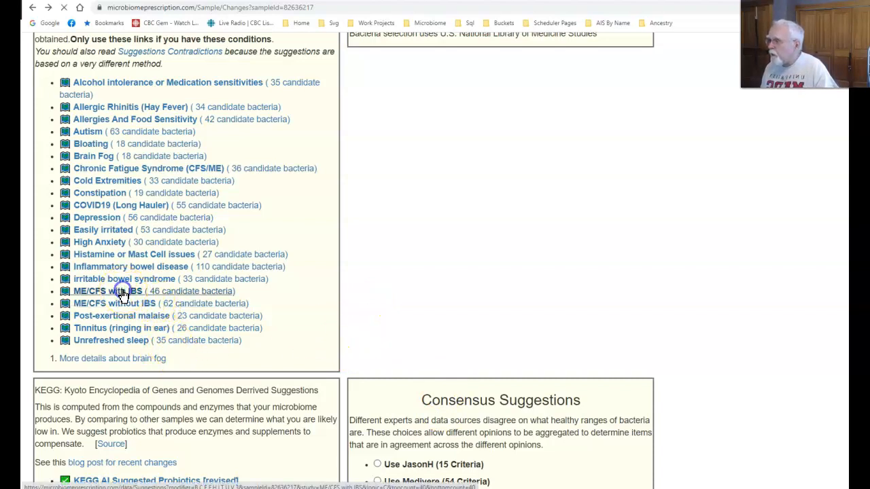
left_click(114, 291)
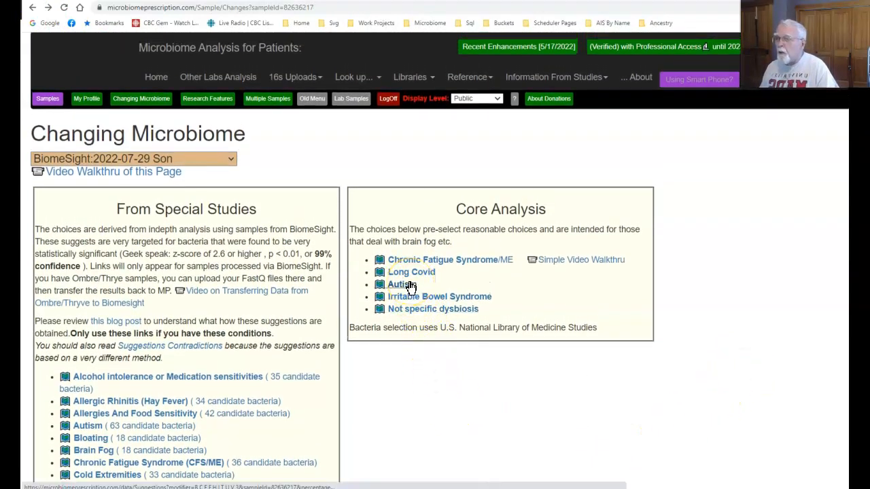
Step: Open the Kaltoft-Moltrup filtered core-analysis suggestions and show their bacteria details
left_click(401, 285)
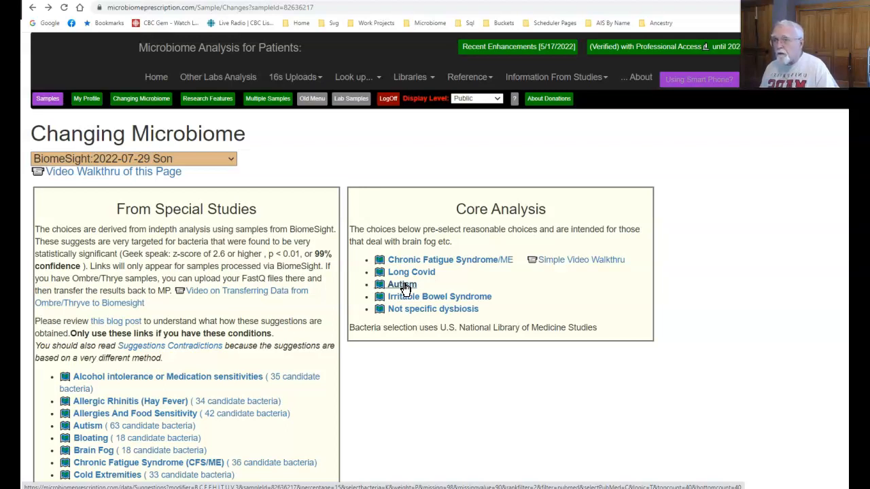
left_click(401, 284)
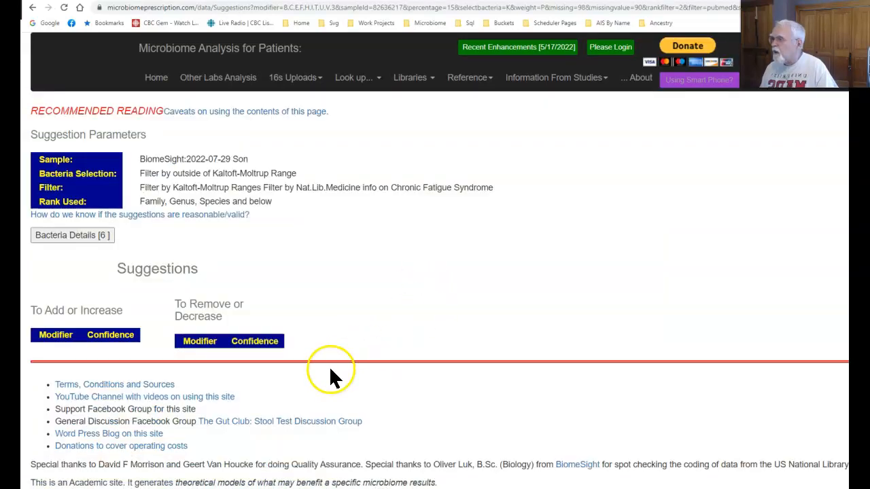
left_click(71, 235)
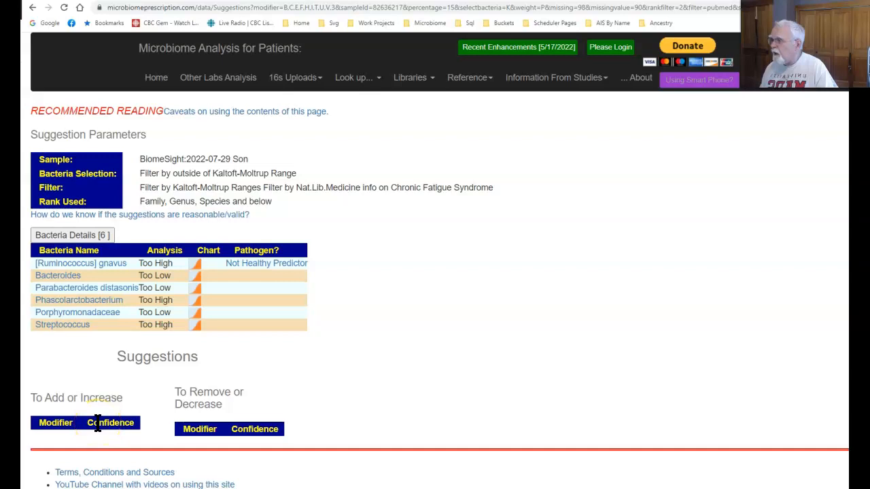
mouse_move(405, 421)
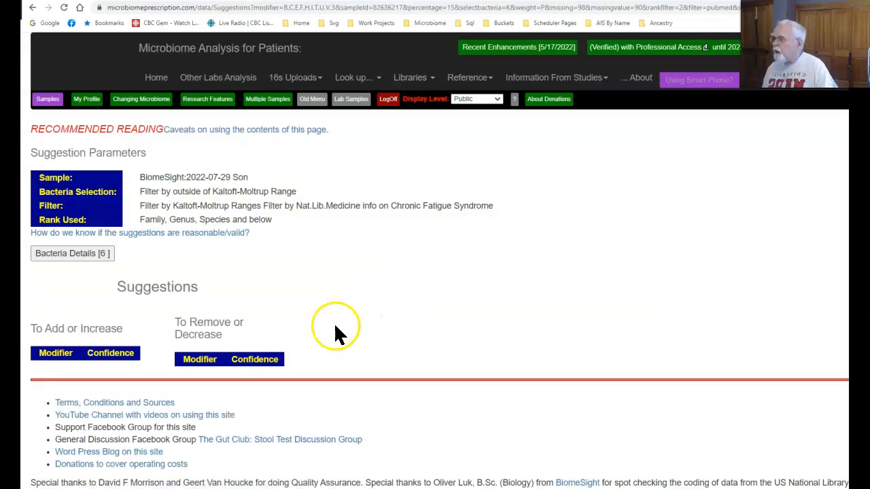
Step: Expand the six out-of-range bacteria table, then return to Changing Microbiome
left_click(71, 253)
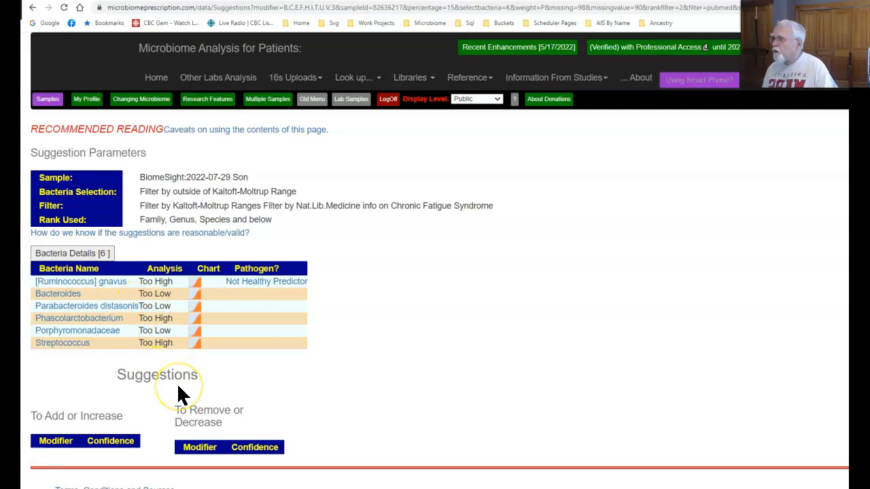
mouse_move(48, 342)
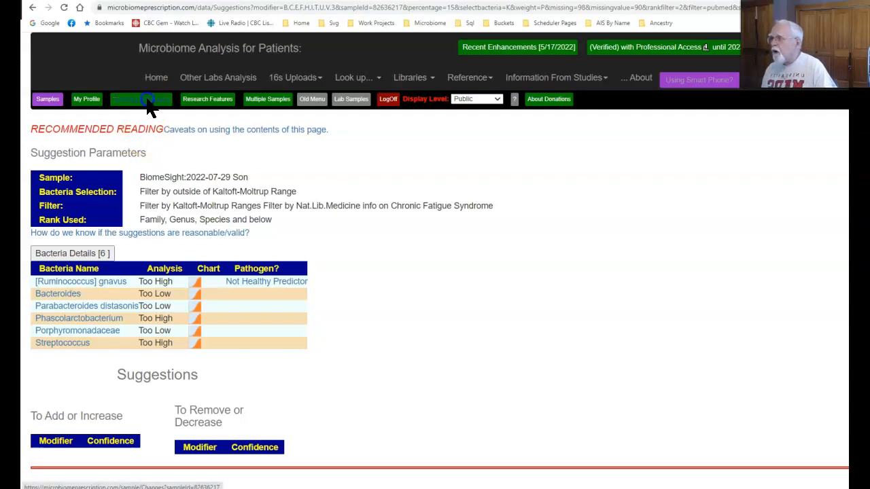
left_click(142, 99)
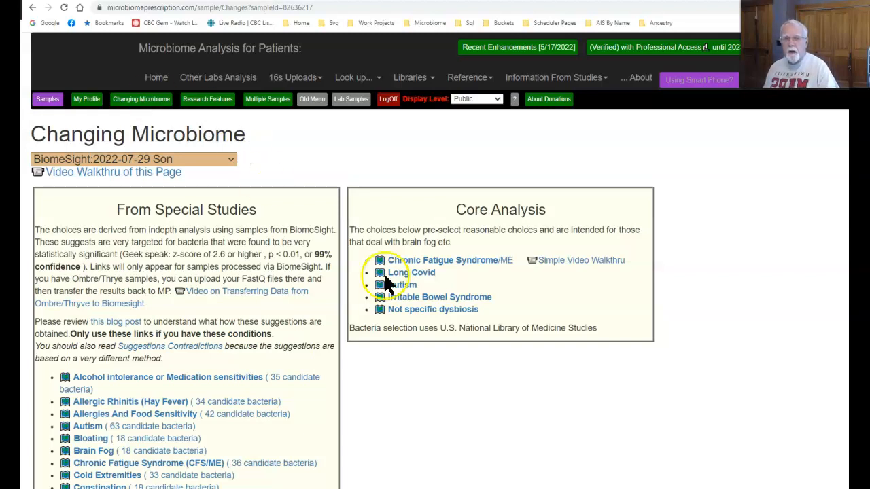
Step: In Consensus Suggestions, choose Box Plot Whisker ranges with 'Use High and Low Items'
scroll("down", 3)
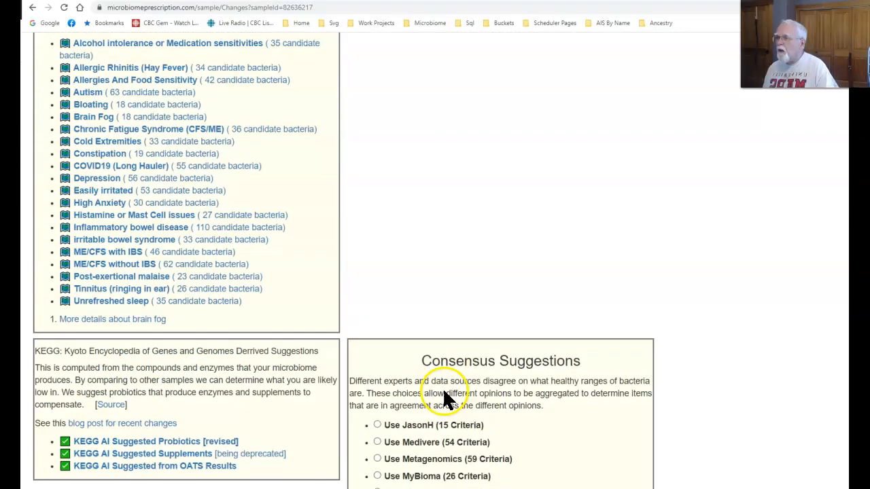
scroll("down", 3)
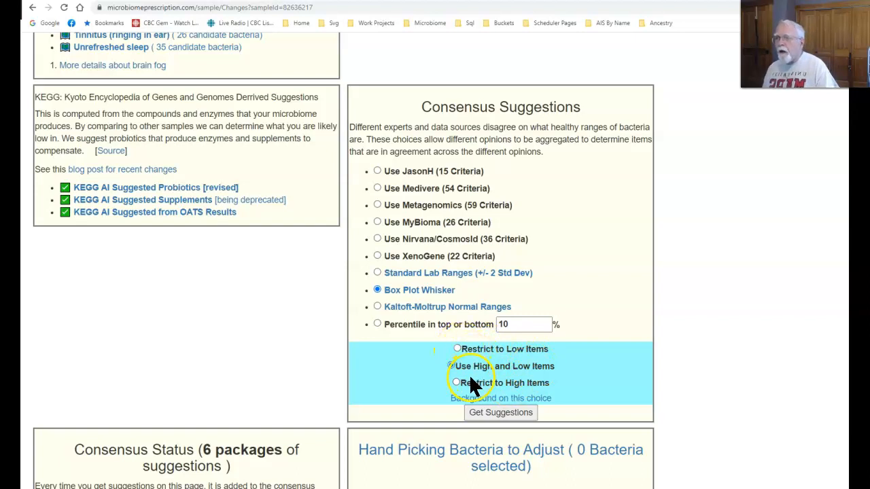
left_click(451, 366)
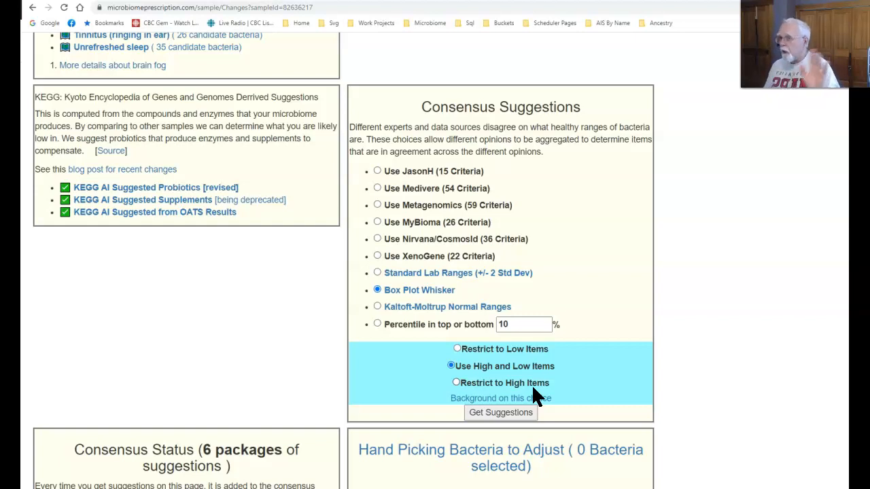
mouse_move(442, 291)
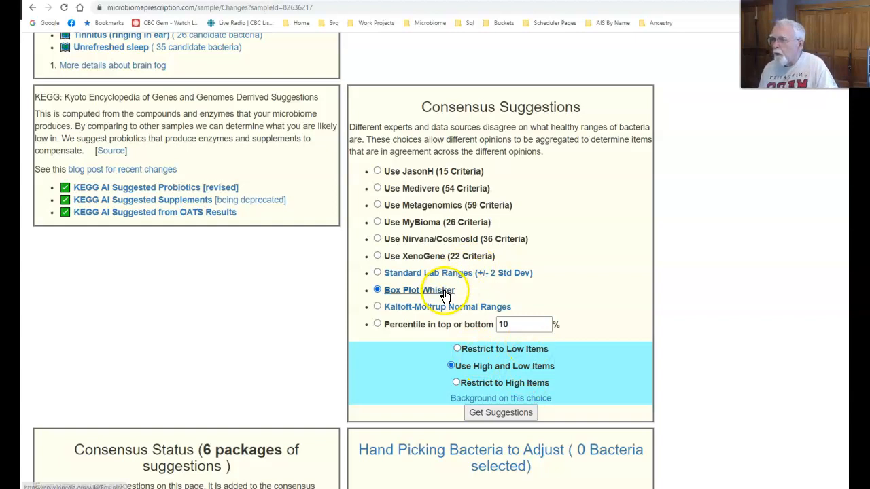
Step: Switch to Kaltoft-Moltrup Normal Ranges and get the consensus suggestions
left_click(500, 413)
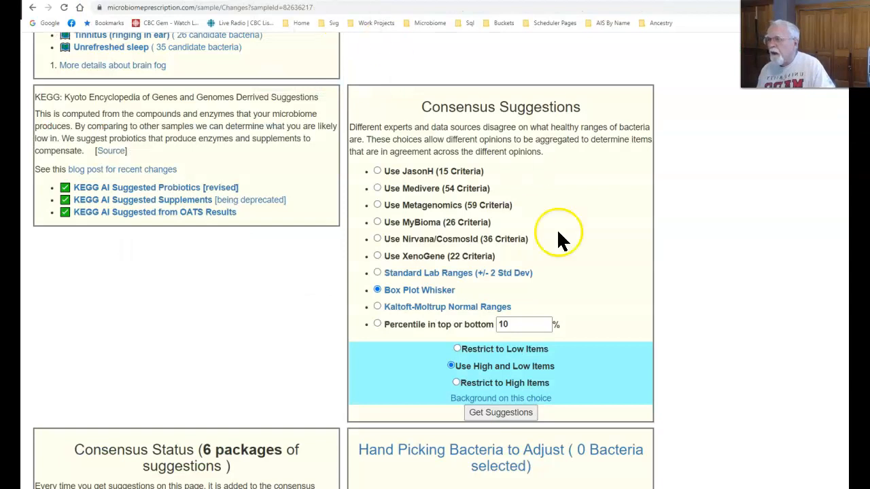
mouse_move(403, 309)
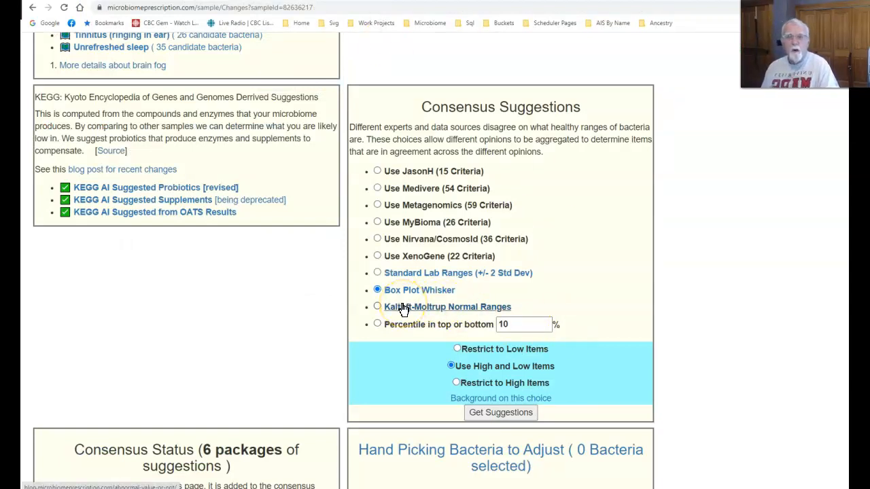
left_click(377, 307)
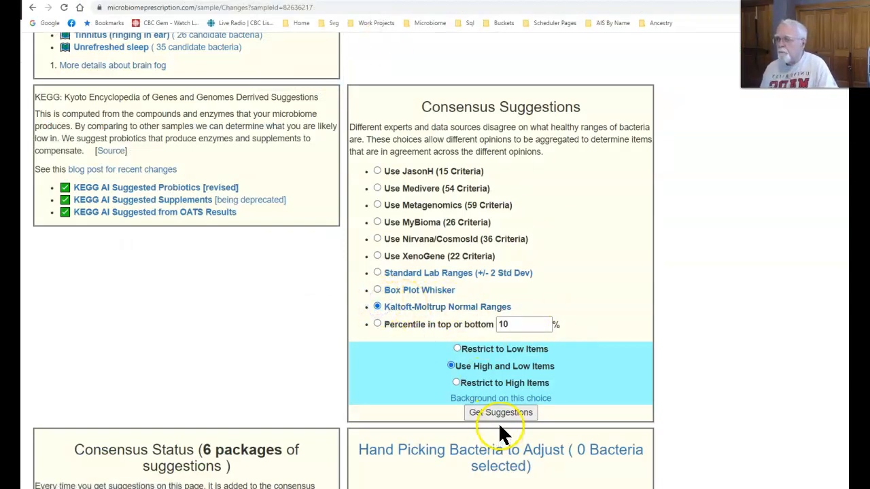
left_click(500, 412)
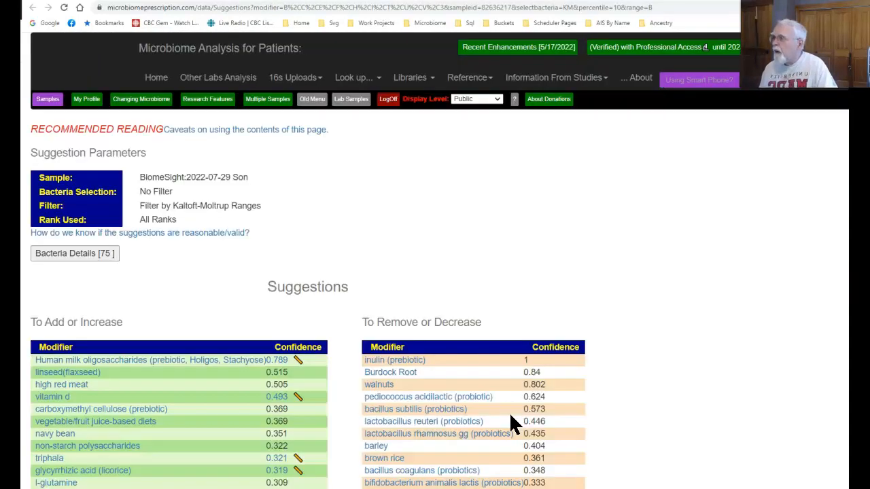
mouse_move(151, 102)
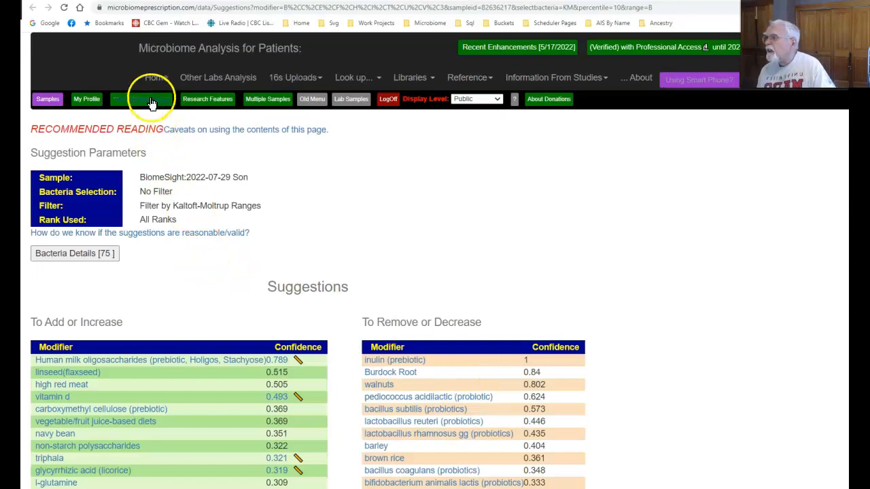
Step: Return to Changing Microbiome and view the 8-package basket's consensus suggestions
left_click(141, 99)
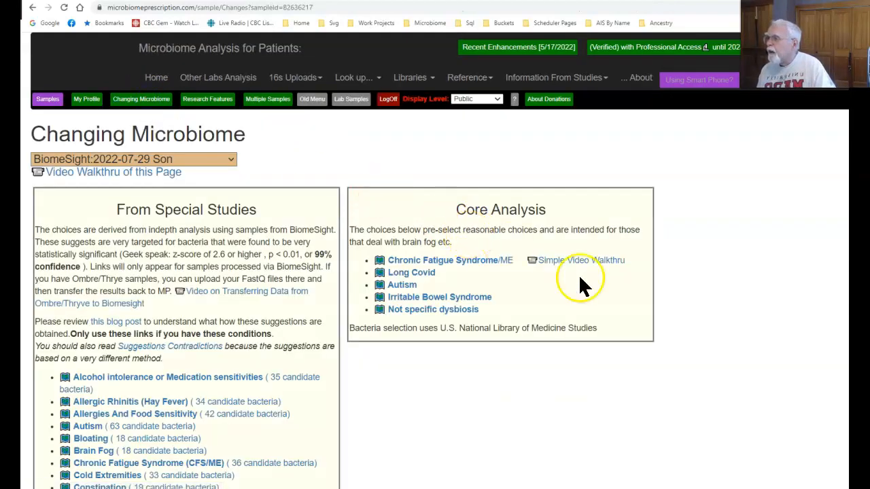
scroll("down", 3)
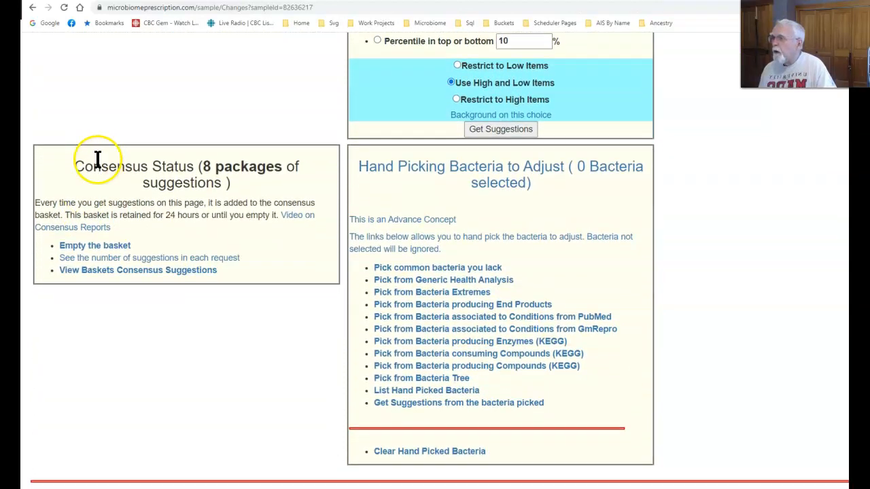
scroll("down", 3)
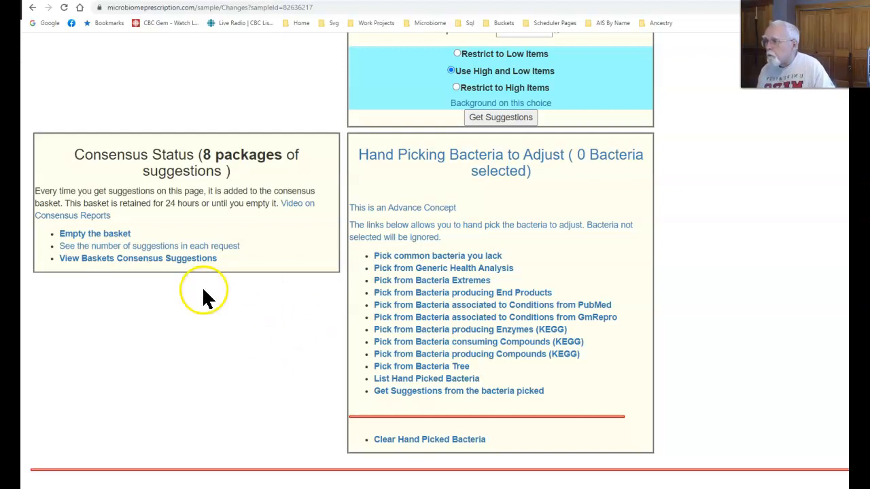
mouse_move(163, 259)
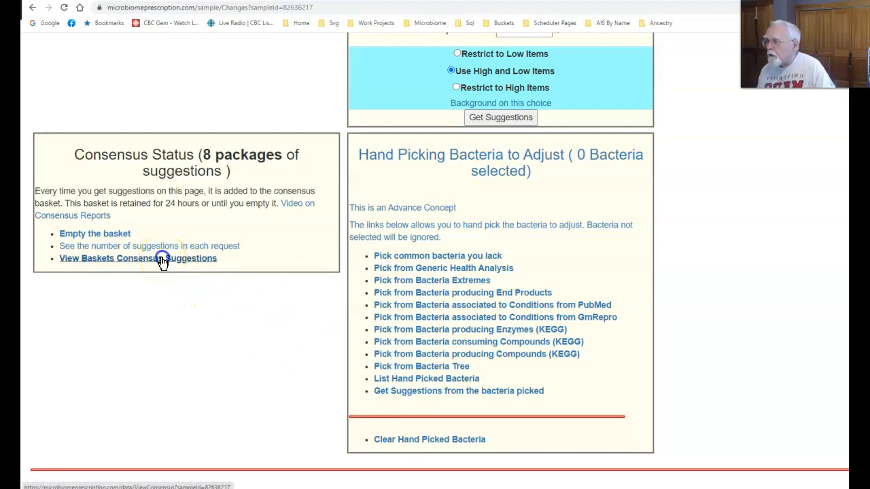
left_click(138, 258)
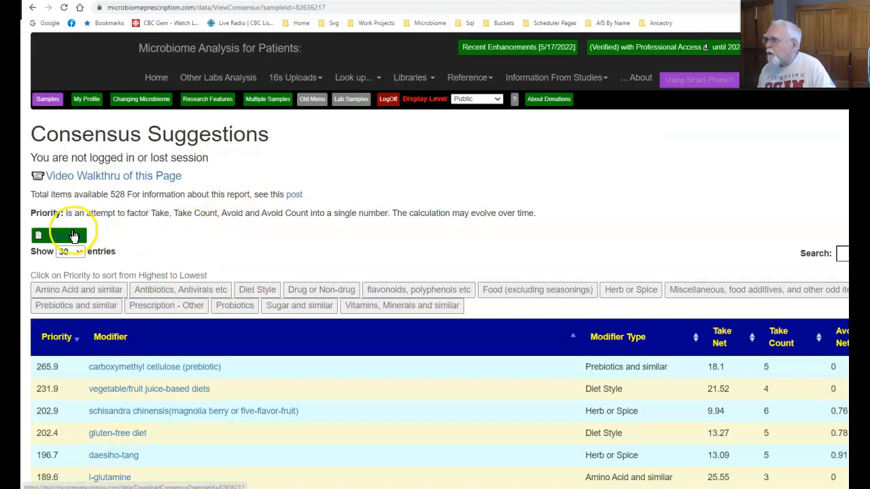
Step: Download the 528-modifier consensus report as Son_Consensus.csv and scroll its priority table
left_click(61, 235)
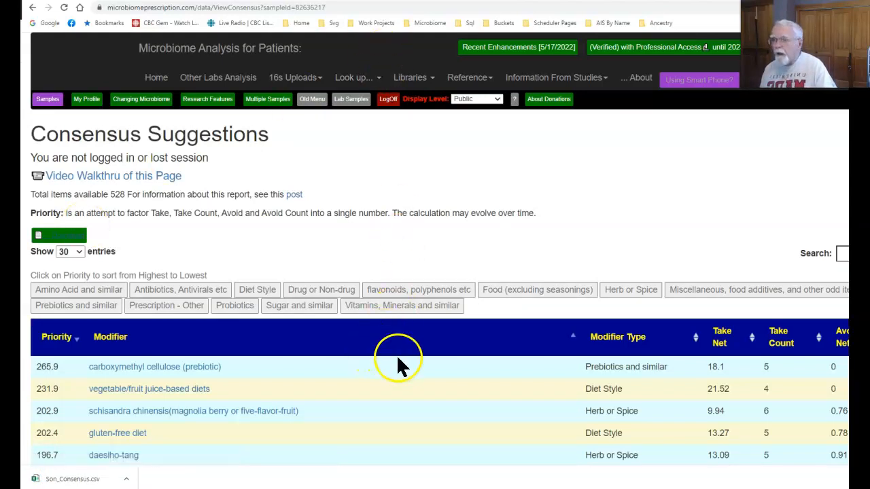
scroll("down", 3)
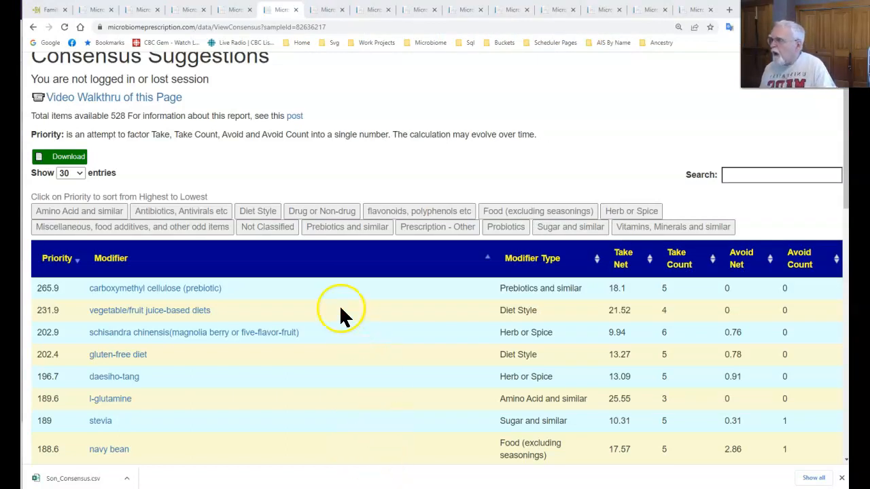
scroll("down", 3)
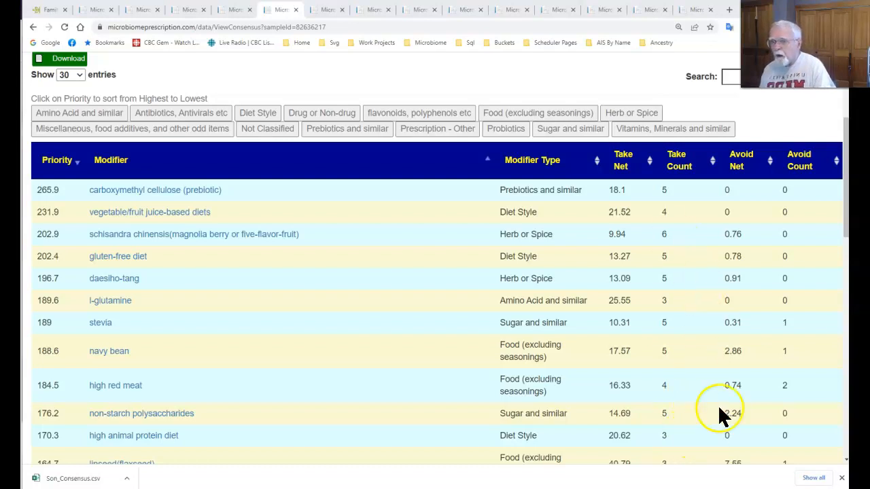
scroll("down", 3)
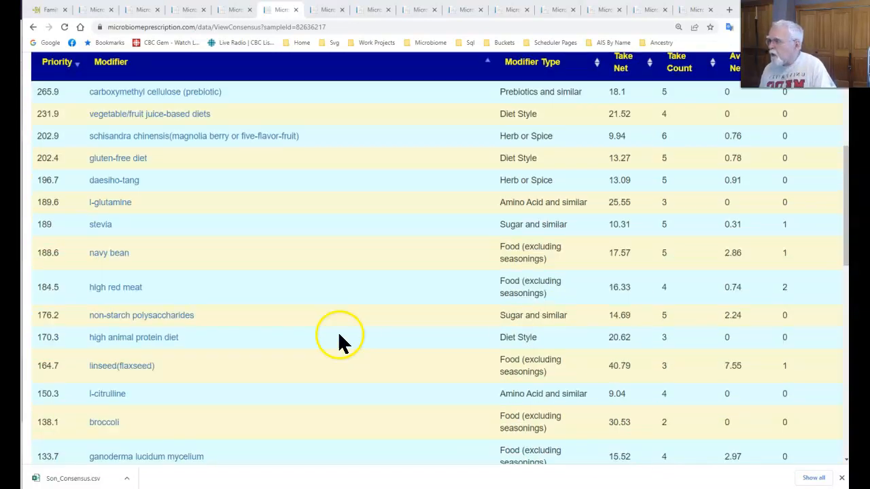
scroll("down", 3)
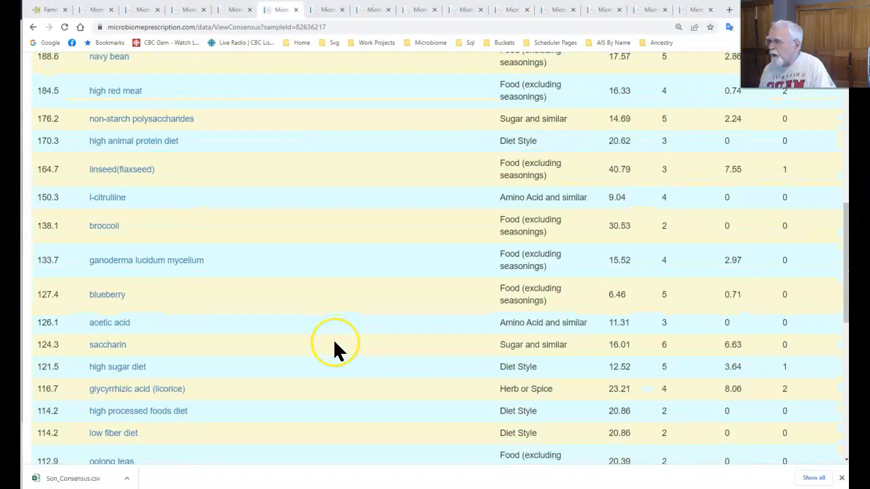
mouse_move(445, 394)
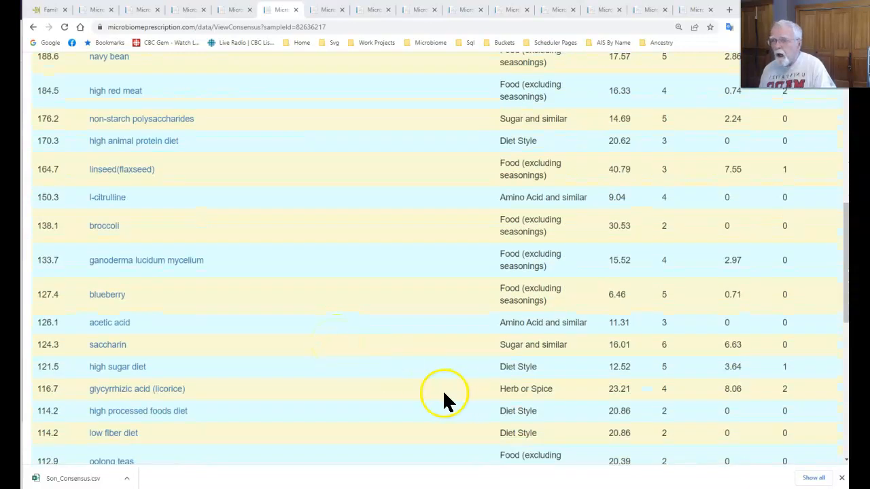
mouse_move(218, 401)
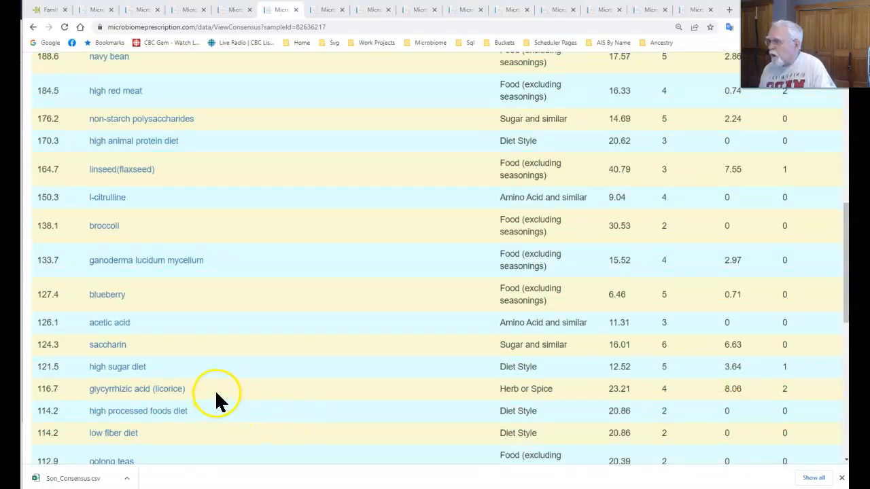
mouse_move(190, 391)
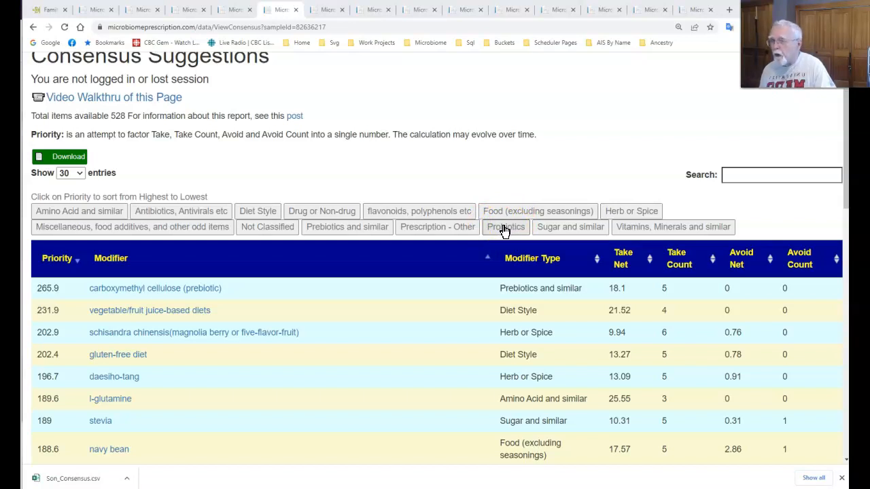
Step: Filter the consensus table to 'Probiotics' and scroll through the 63 matching entries
type("Probiotics")
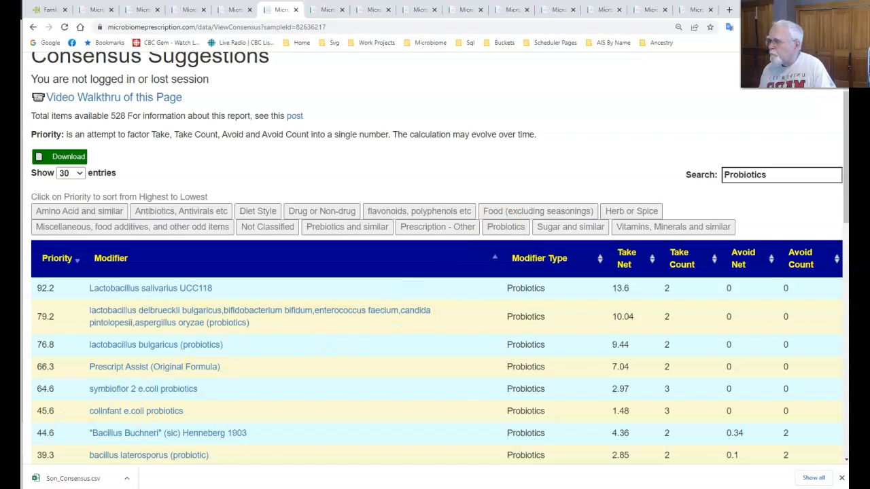
scroll("down", 3)
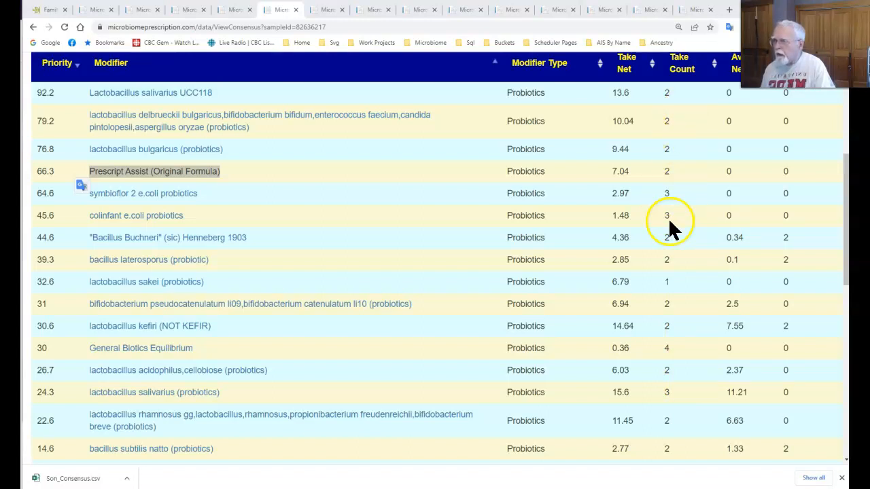
mouse_move(253, 218)
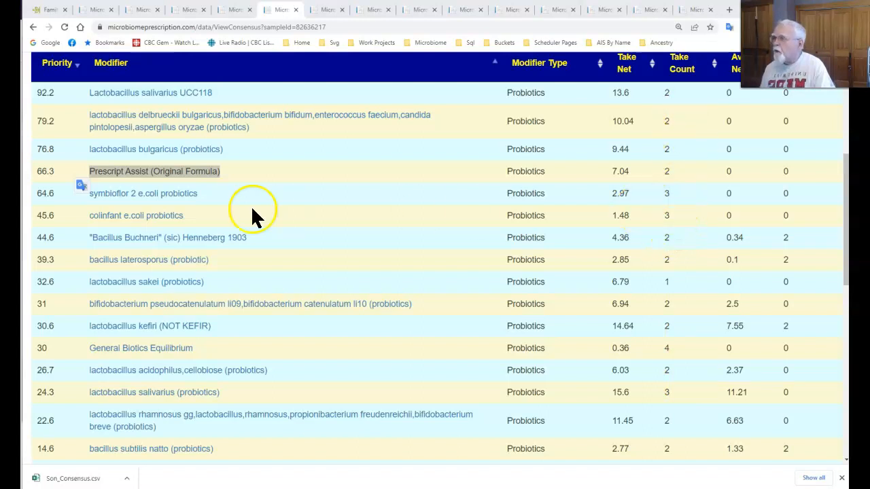
mouse_move(360, 299)
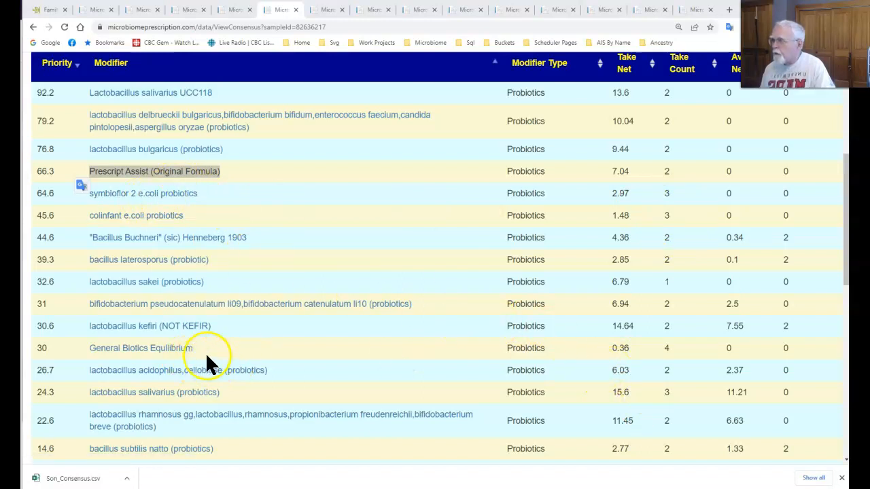
mouse_move(330, 353)
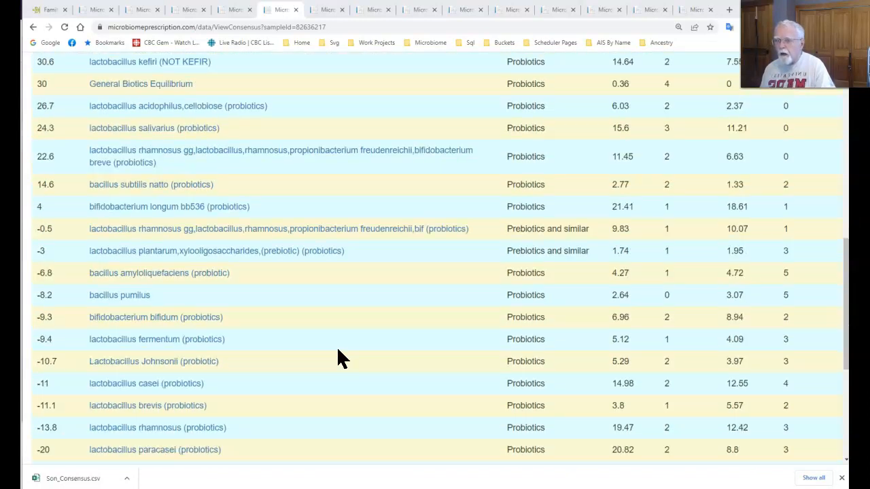
scroll("down", 3)
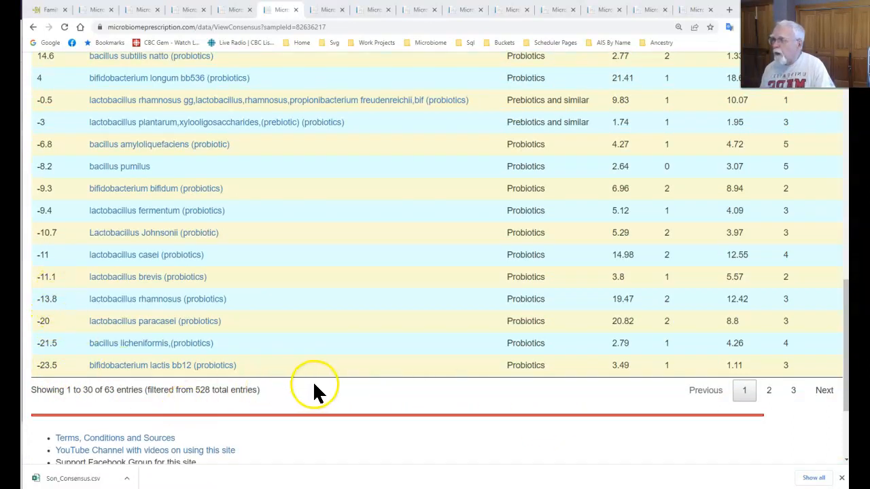
mouse_move(231, 334)
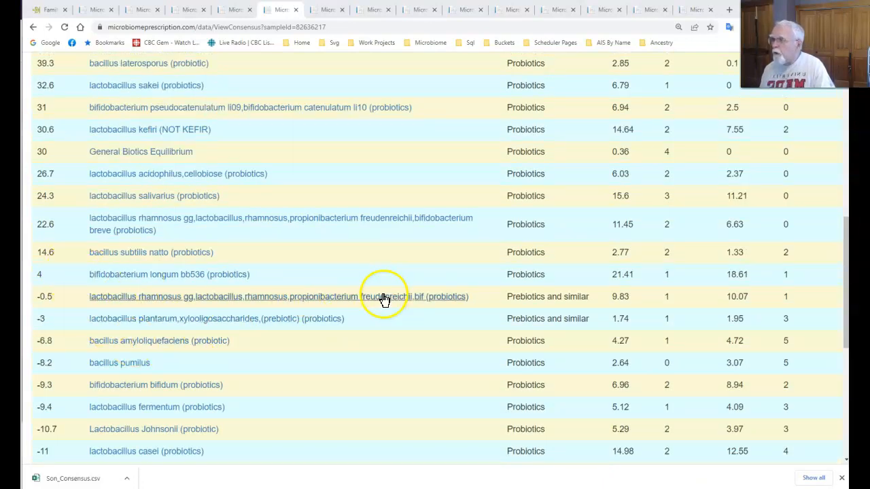
mouse_move(456, 313)
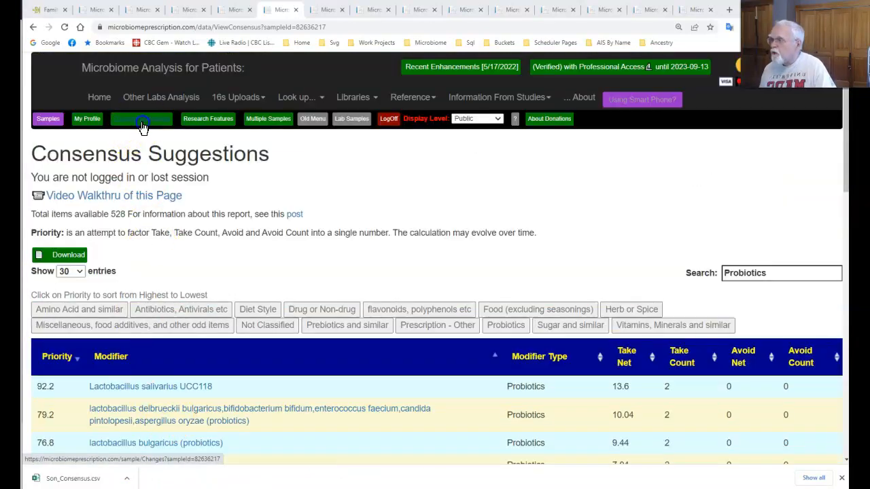
Step: Go to Changing Microbiome and scroll down to the KEGG Derived Suggestions box
left_click(141, 119)
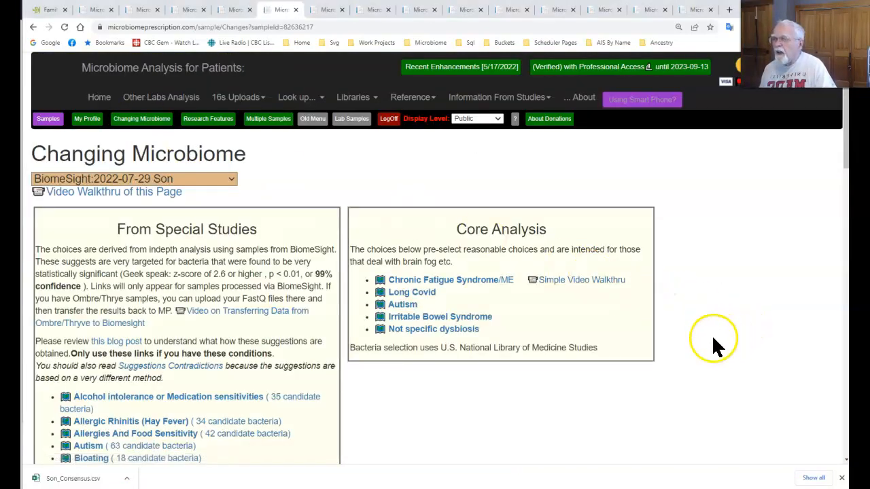
scroll("down", 3)
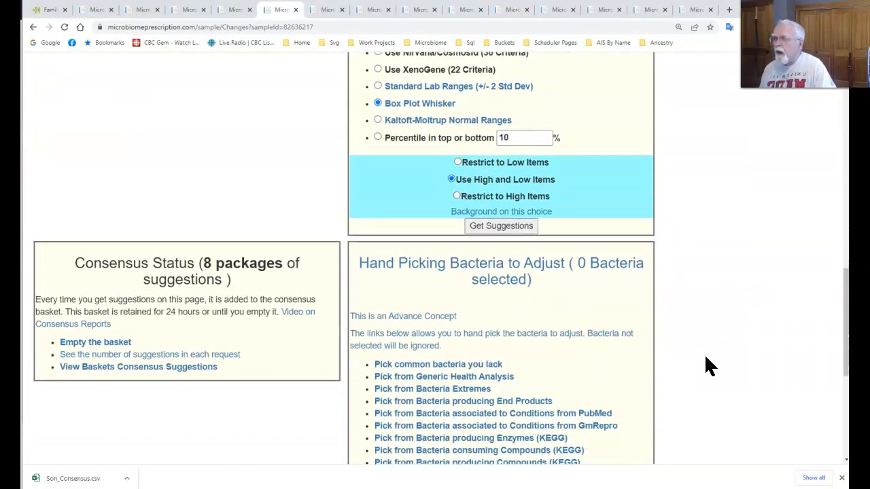
scroll("down", 3)
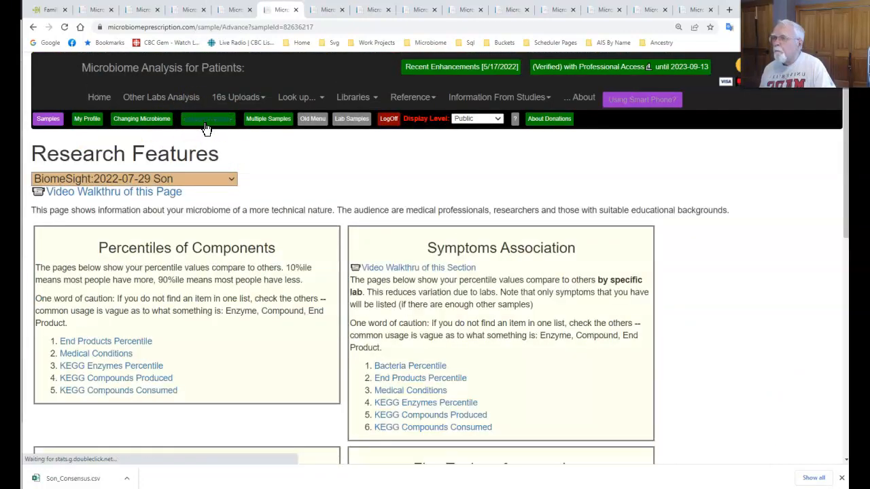
scroll("down", 3)
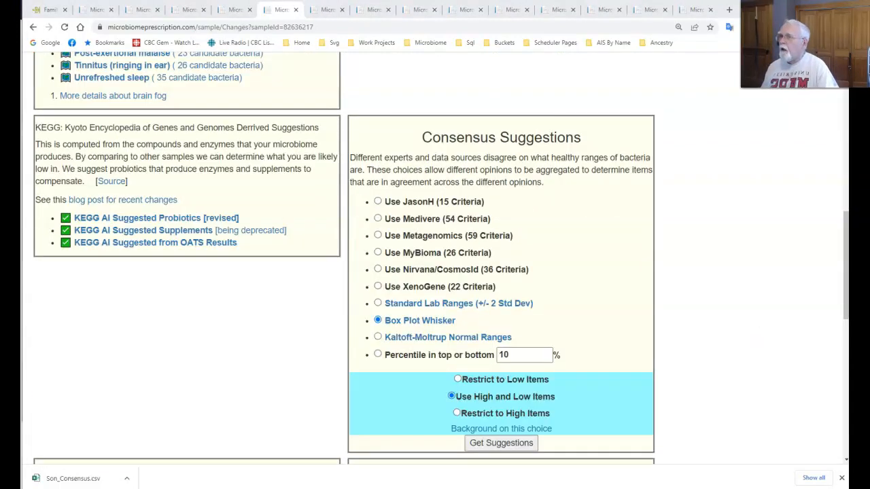
scroll("down", 3)
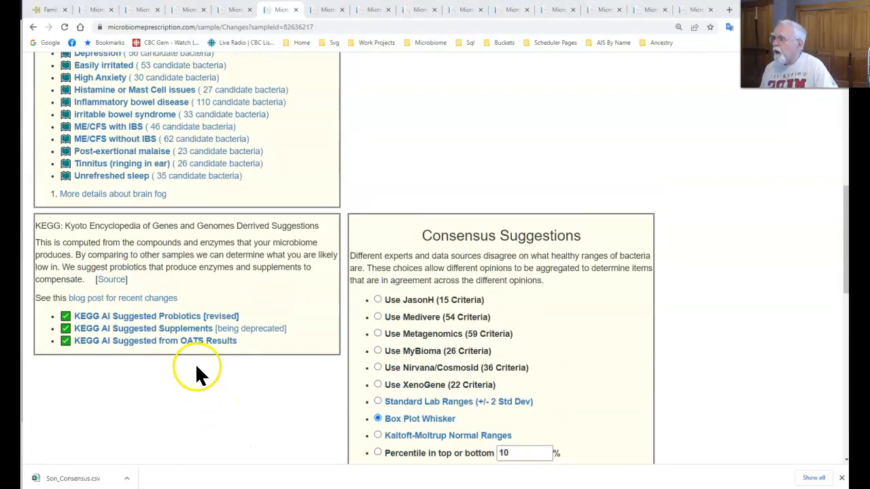
scroll("down", 3)
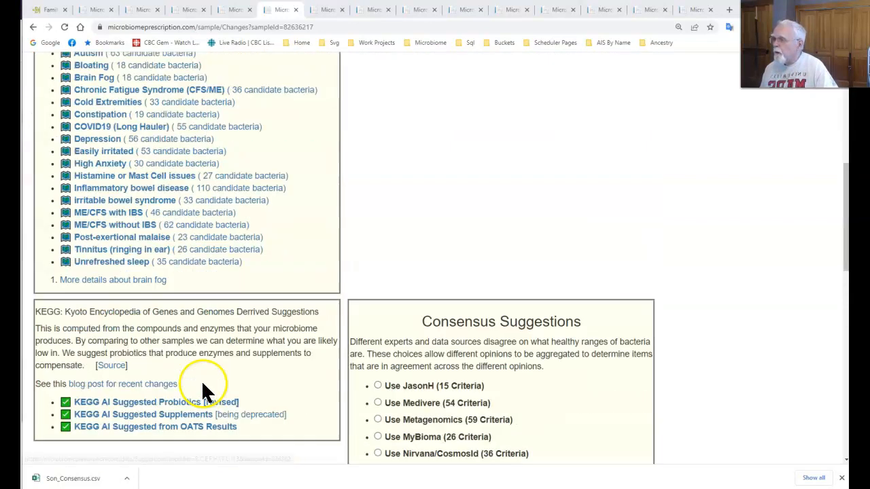
scroll("down", 3)
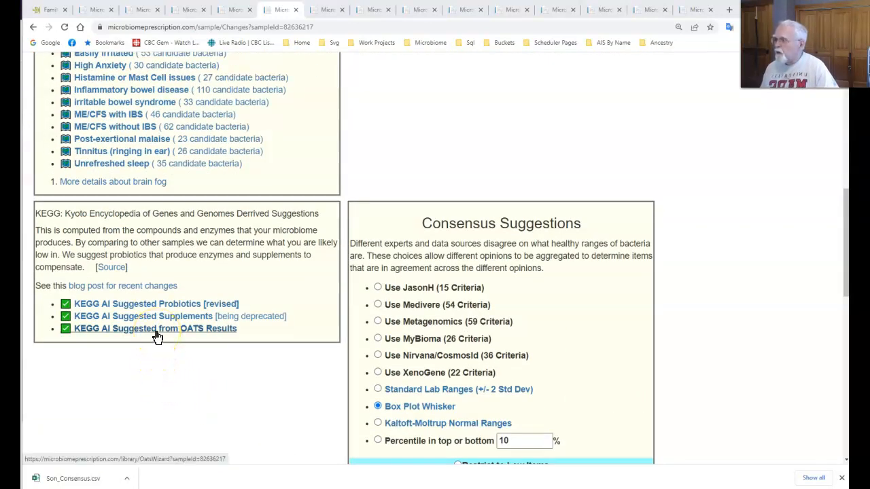
Step: Open the KEGG AI OATS probiotic picker, mark elevated compounds high, and submit
left_click(154, 329)
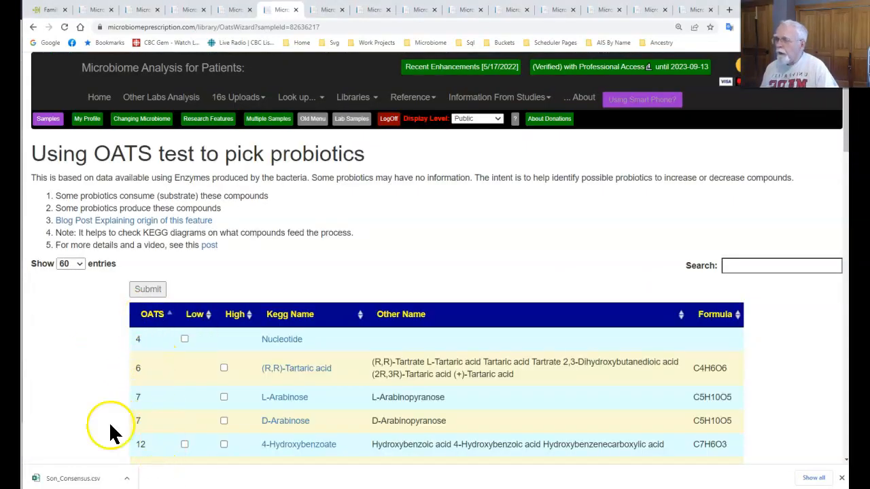
scroll("down", 3)
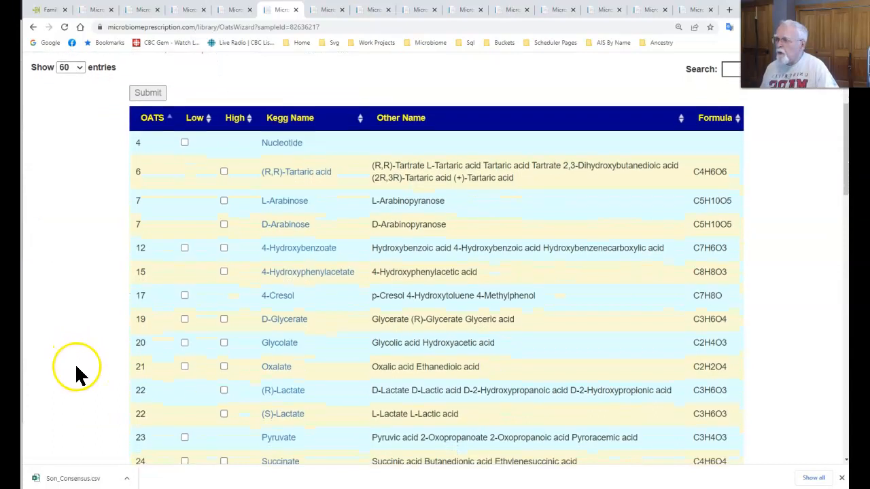
scroll("down", 3)
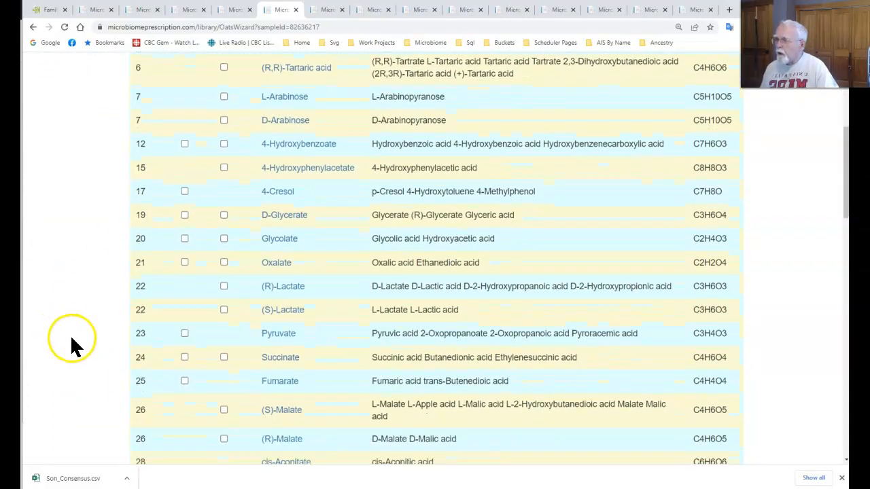
scroll("down", 3)
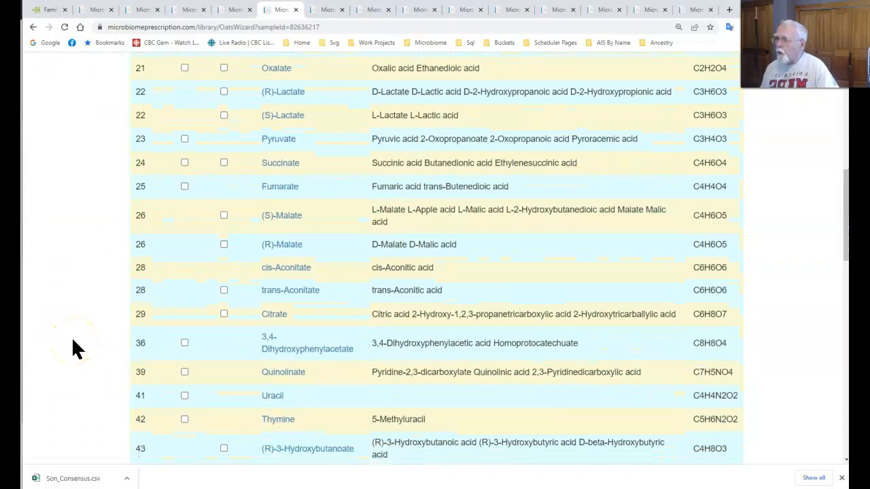
scroll("down", 3)
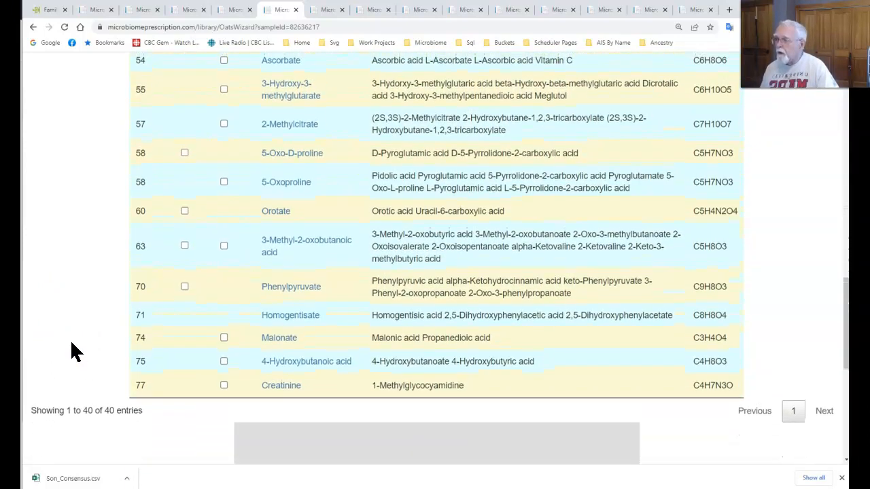
scroll("up", 3)
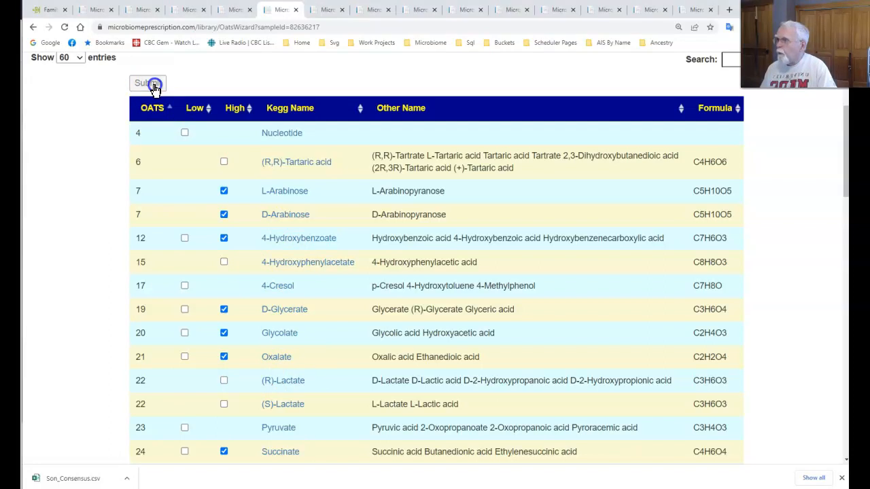
left_click(147, 83)
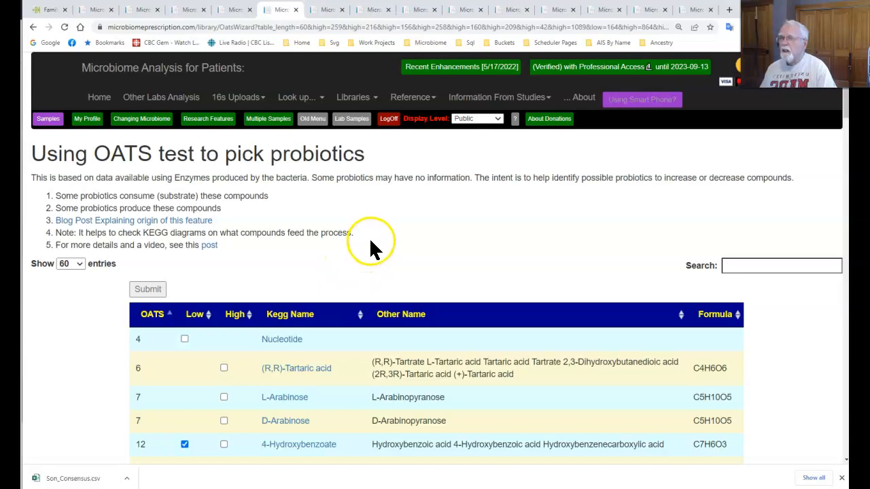
Step: Sort the 240-entry Likely Positive Impact probiotics table by impact, highest first
scroll("down", 3)
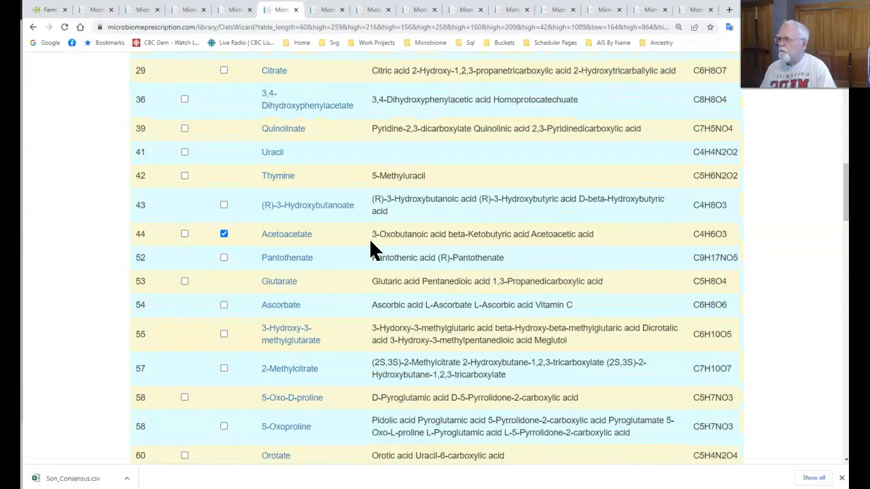
scroll("down", 3)
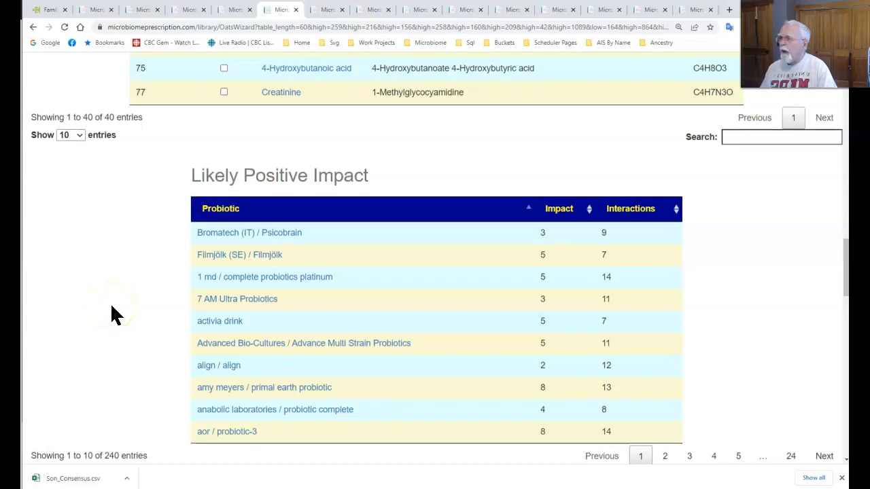
scroll("down", 3)
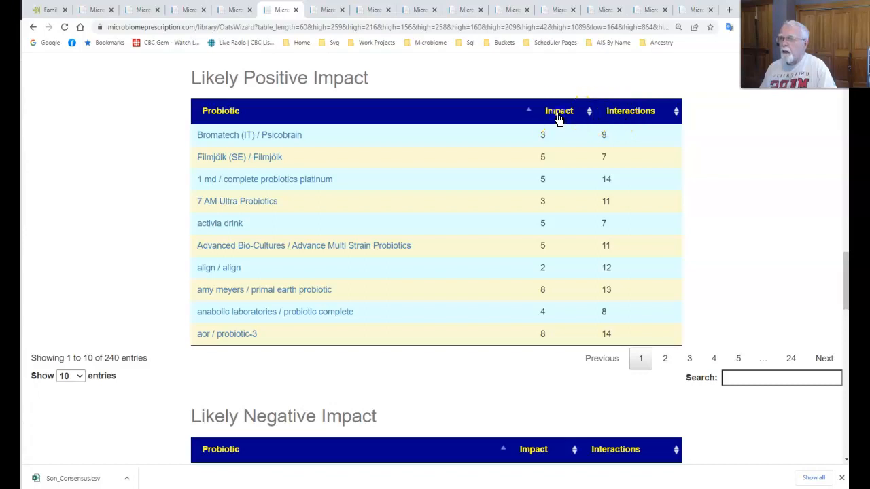
left_click(558, 111)
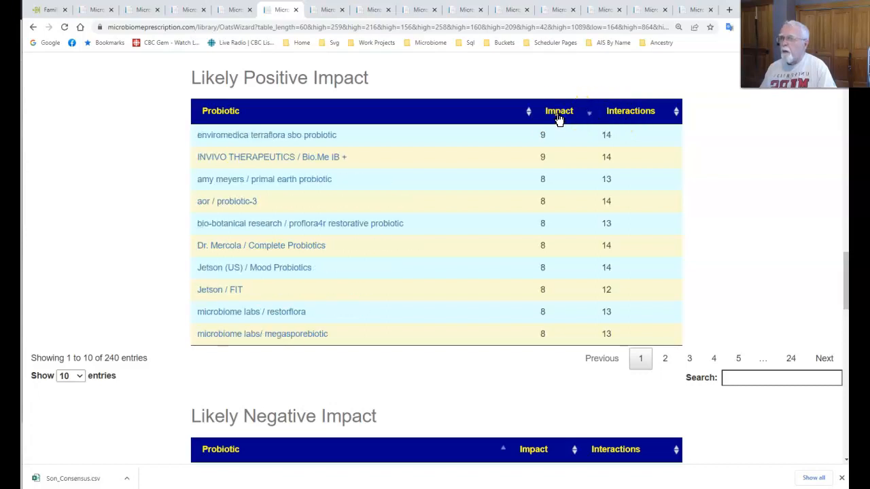
mouse_move(559, 339)
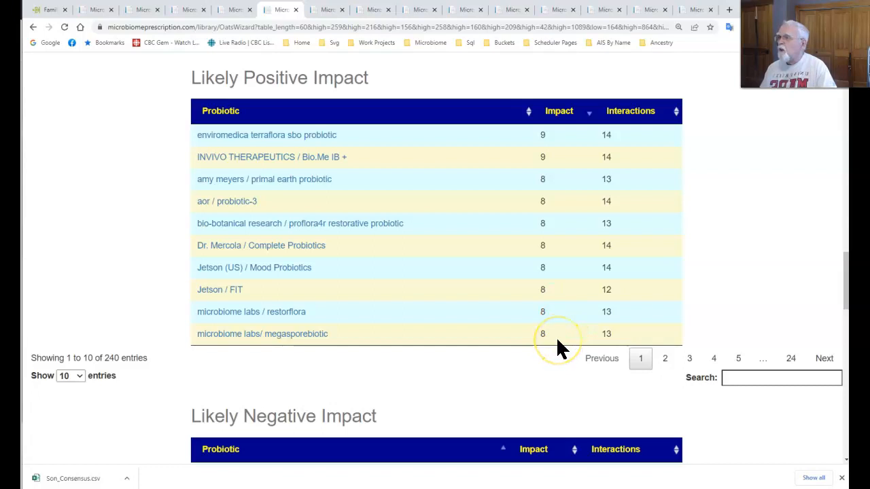
mouse_move(557, 340)
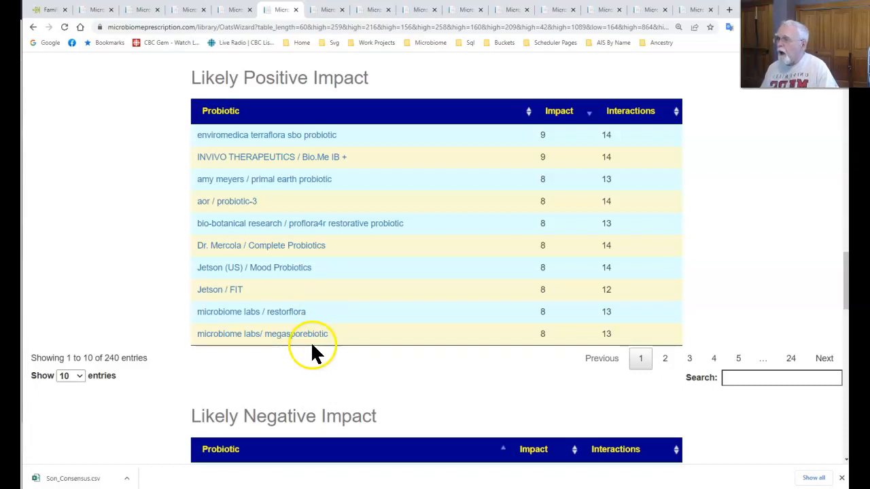
mouse_move(211, 248)
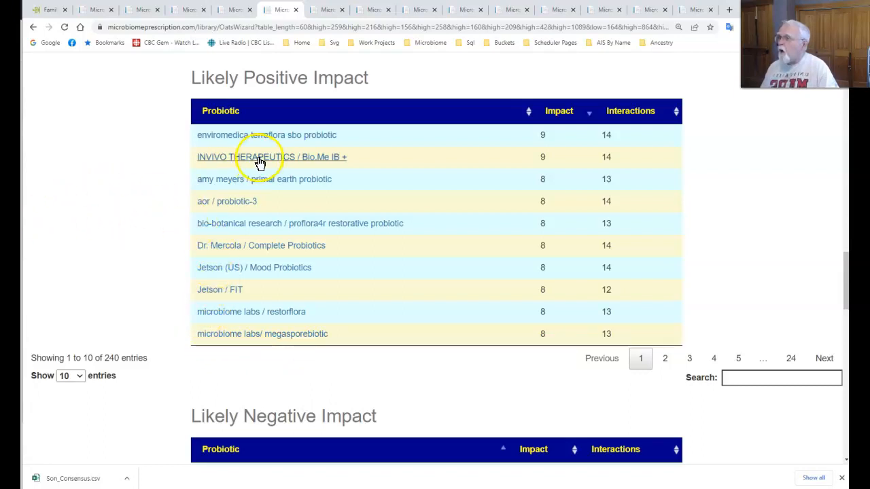
mouse_move(312, 134)
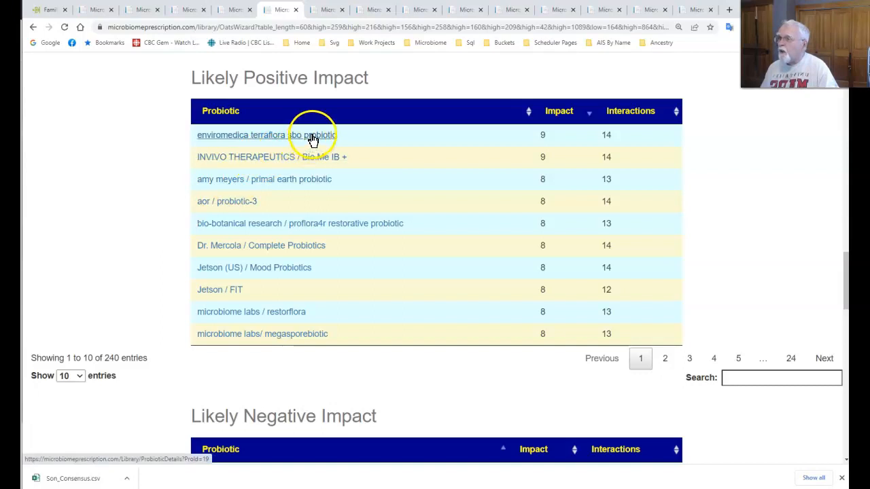
Step: Check the enviromedica terraflora sbo probiotic's five Bacillus species, then return to the OATS results
left_click(244, 135)
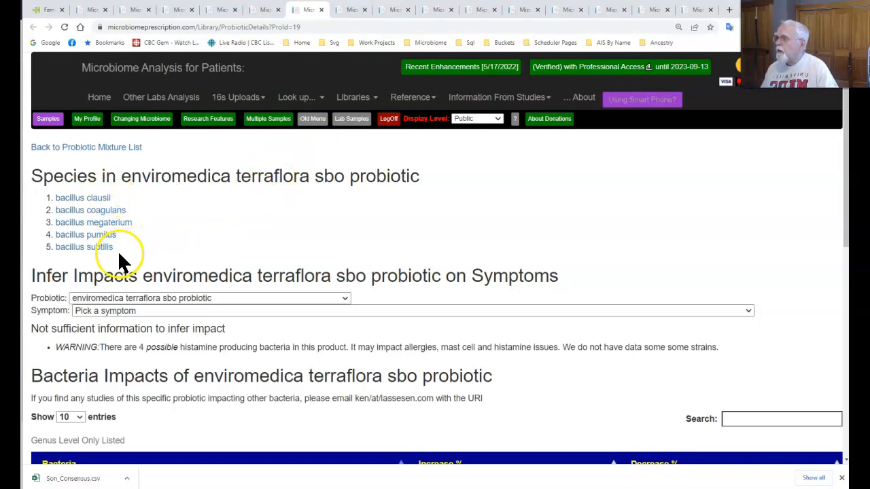
mouse_move(252, 238)
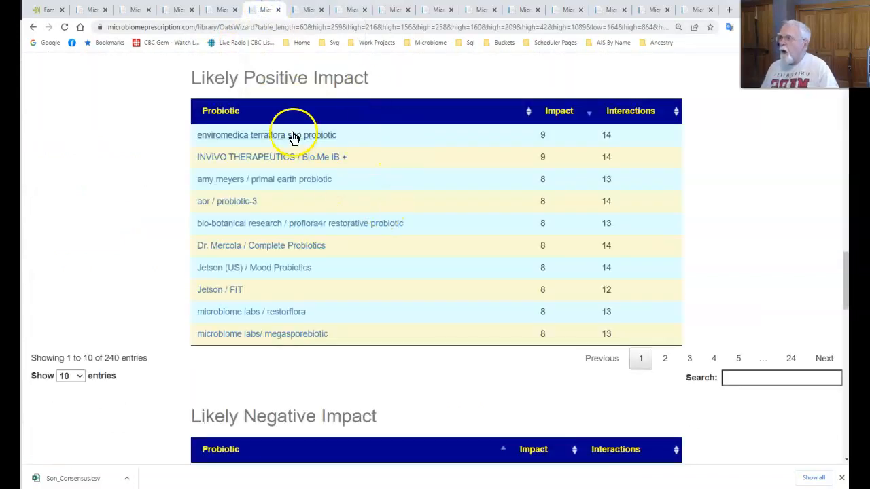
mouse_move(659, 255)
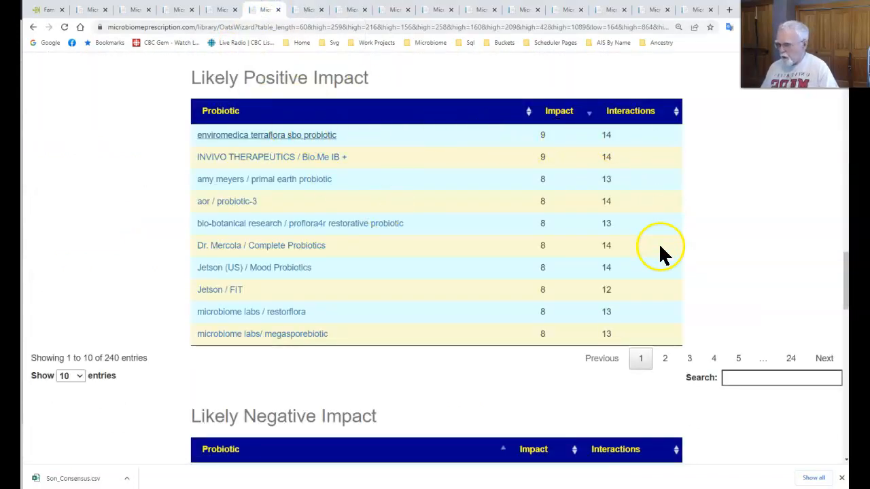
mouse_move(618, 278)
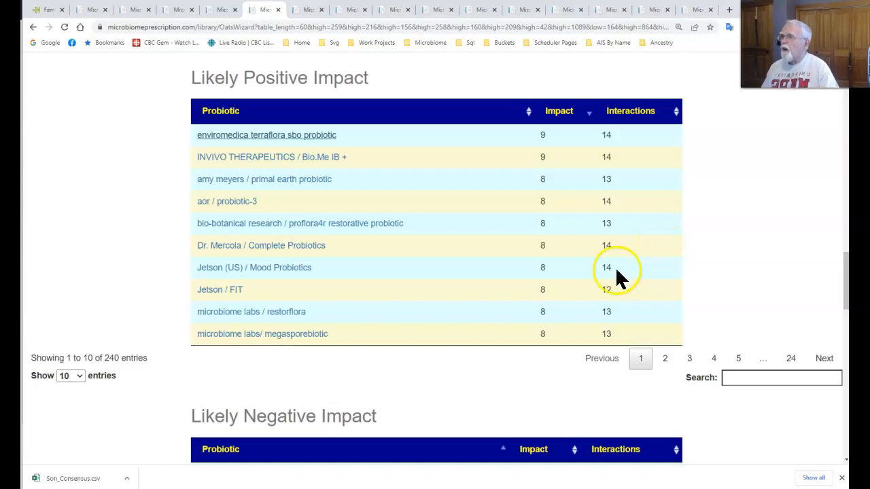
left_click(266, 134)
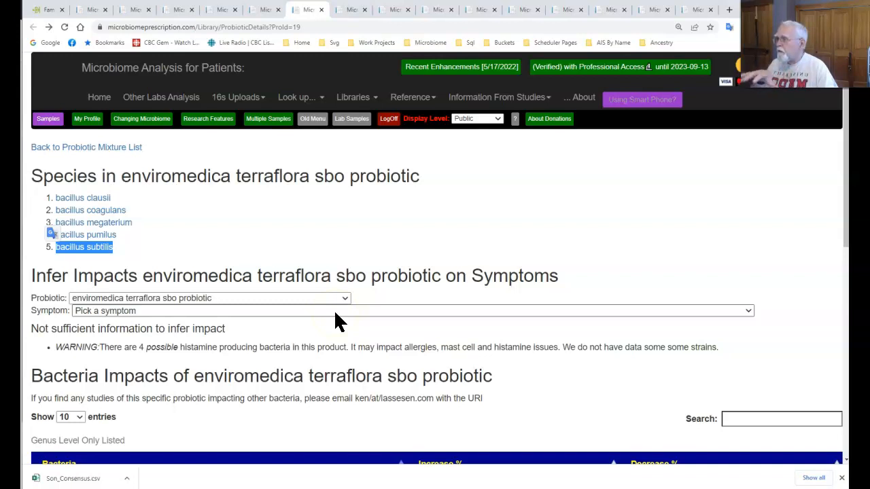
left_click(263, 10)
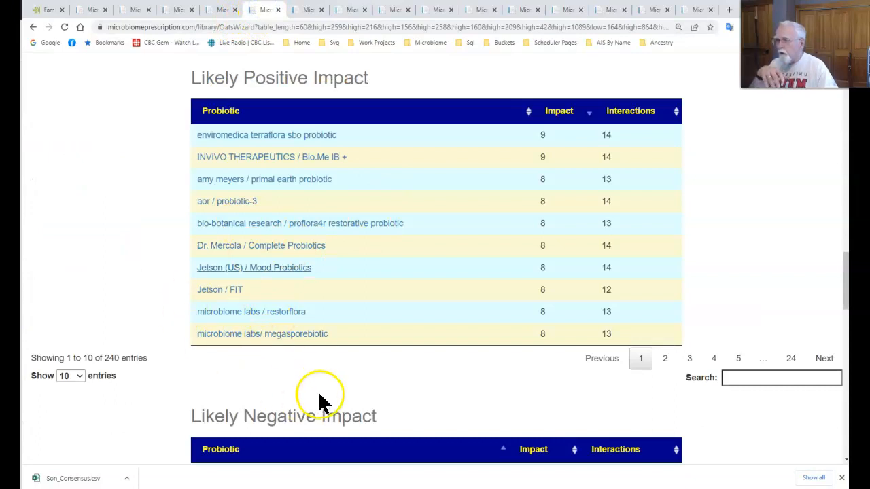
mouse_move(306, 397)
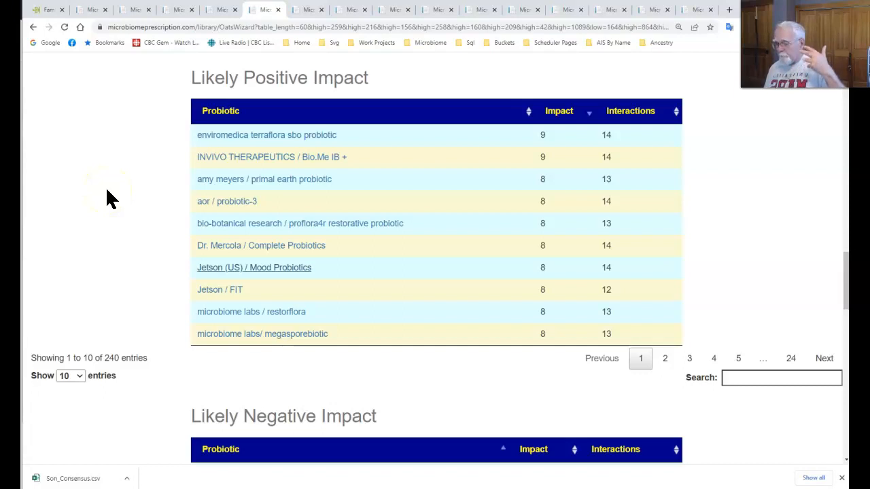
mouse_move(128, 282)
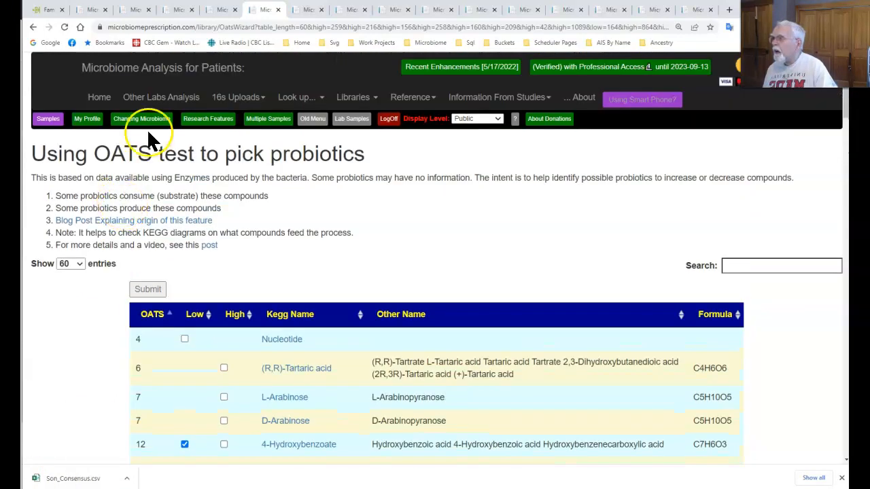
Step: Open 'KEGG AI Suggested Probiotics [revised]' from Changing Microbiome, showing the Escherichia coli-led list
left_click(142, 118)
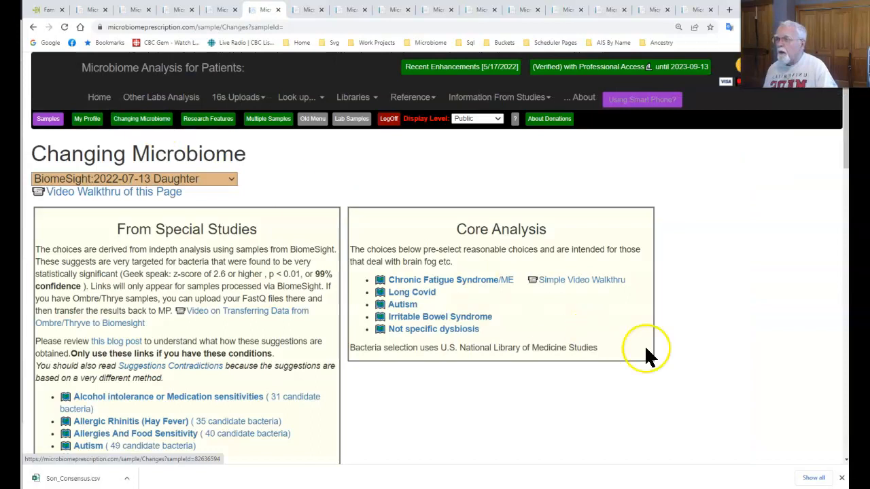
scroll("down", 3)
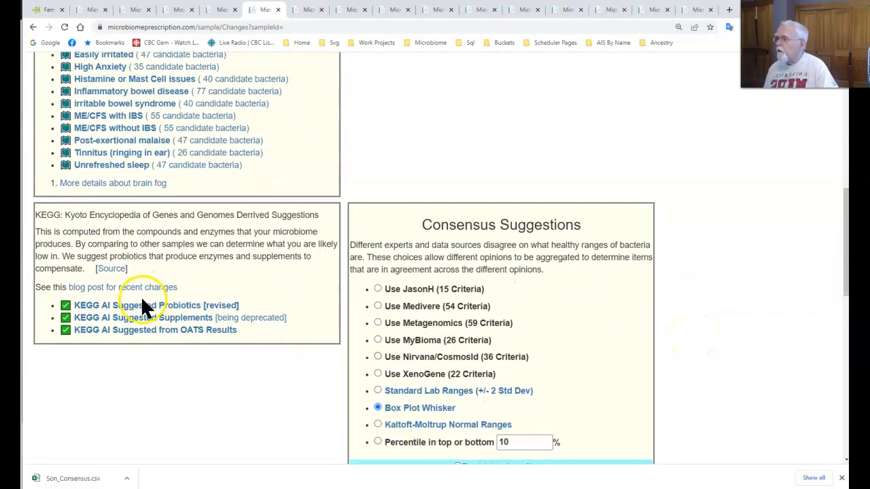
left_click(156, 305)
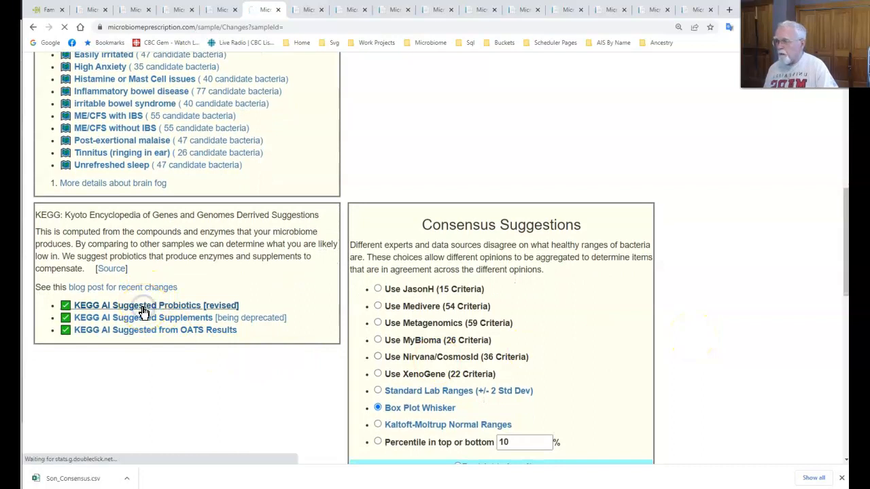
left_click(150, 306)
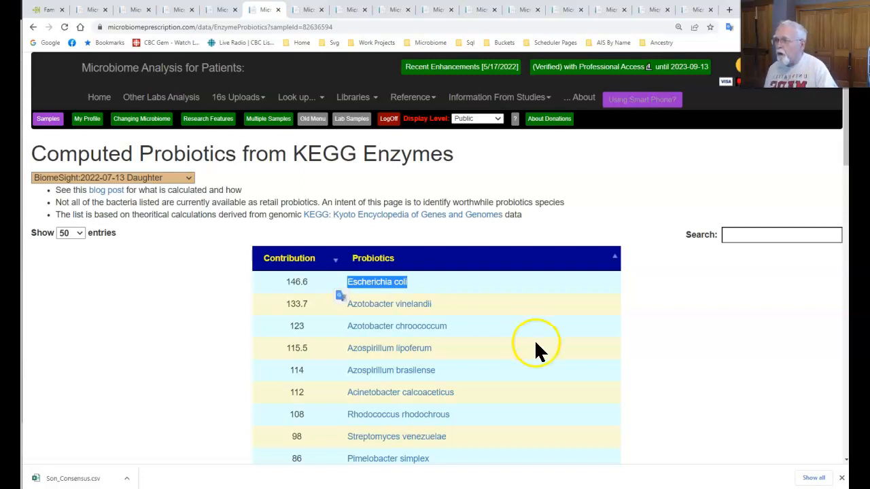
scroll("down", 3)
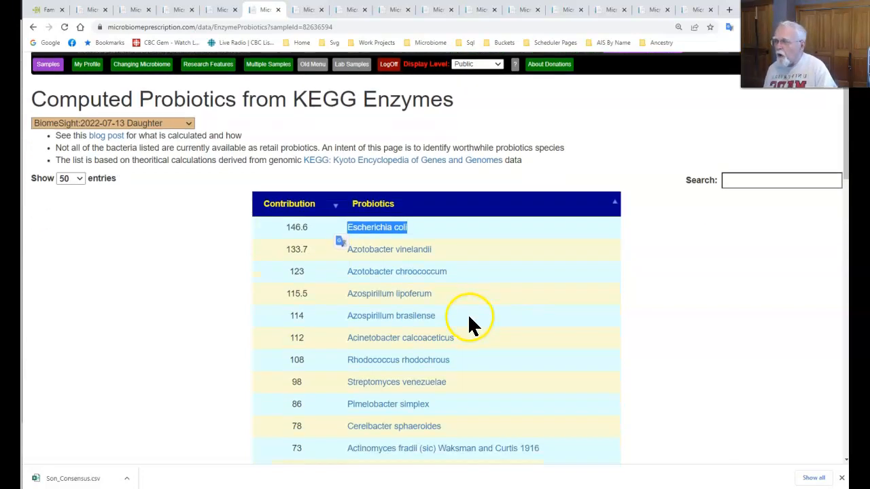
scroll("down", 3)
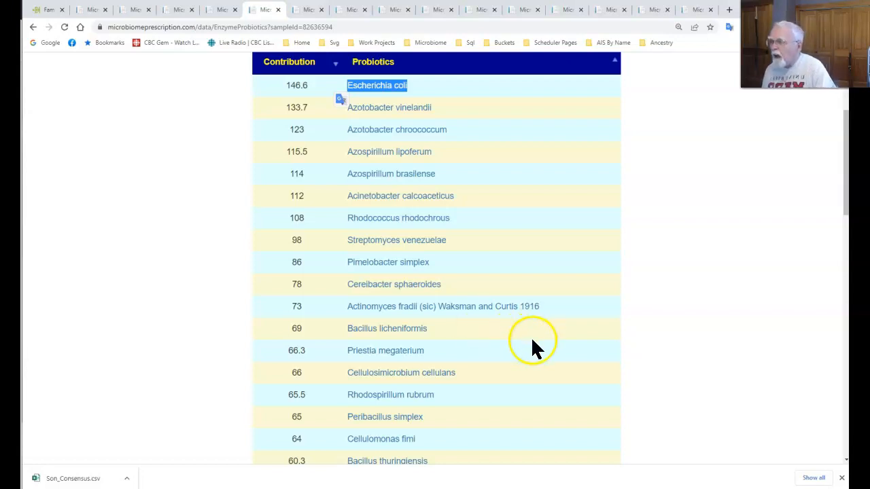
scroll("down", 3)
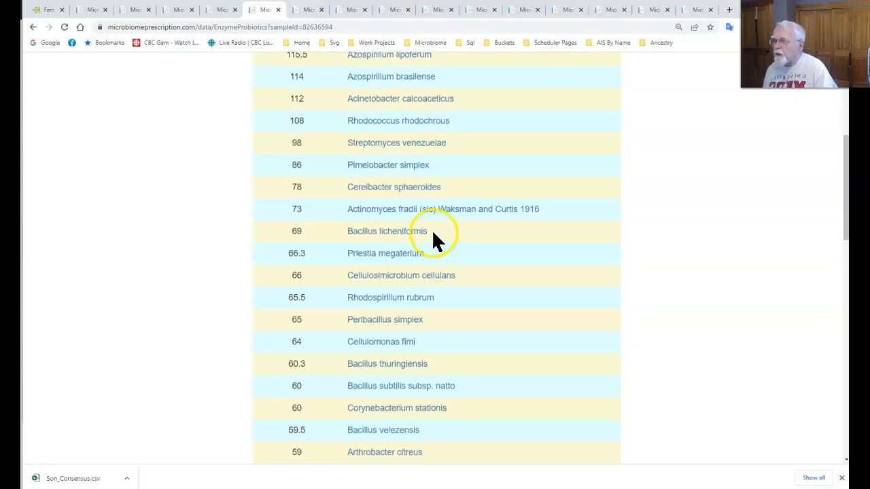
double_click(388, 232)
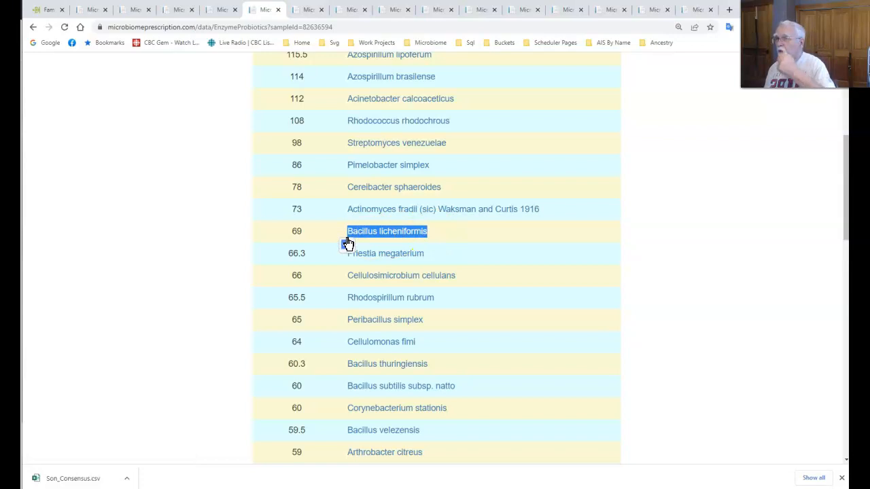
mouse_move(500, 289)
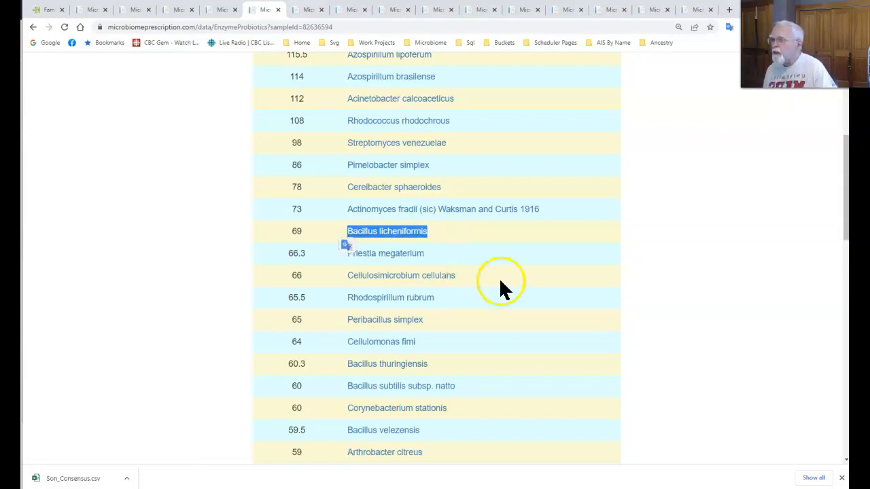
scroll("down", 3)
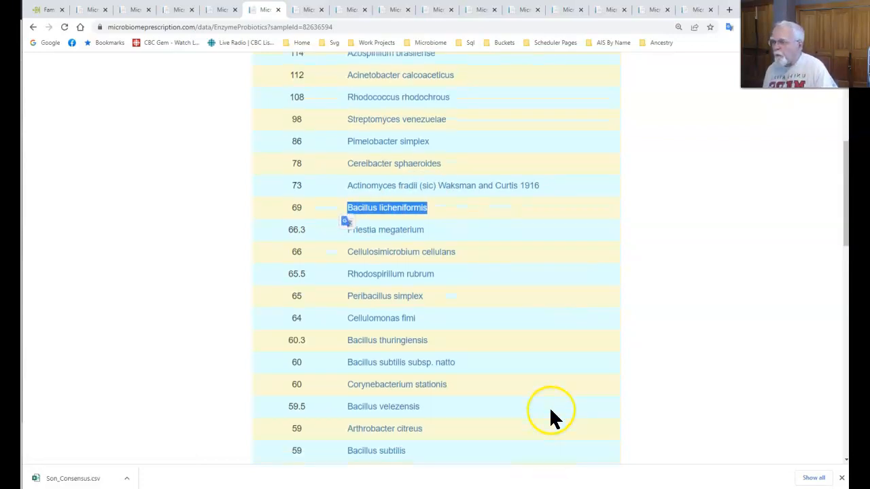
scroll("down", 3)
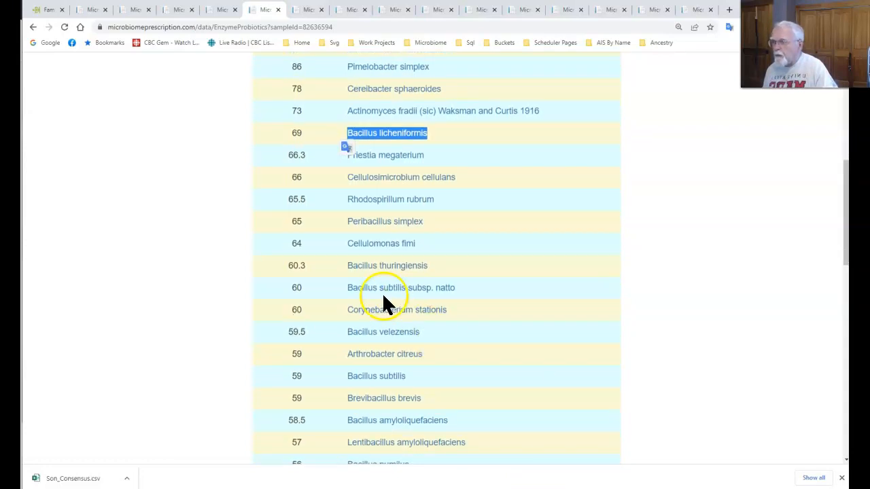
mouse_move(534, 337)
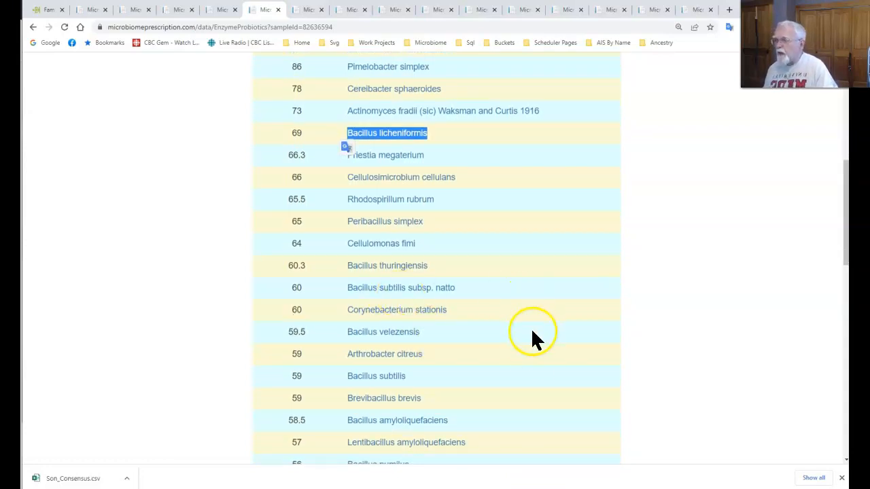
scroll("down", 3)
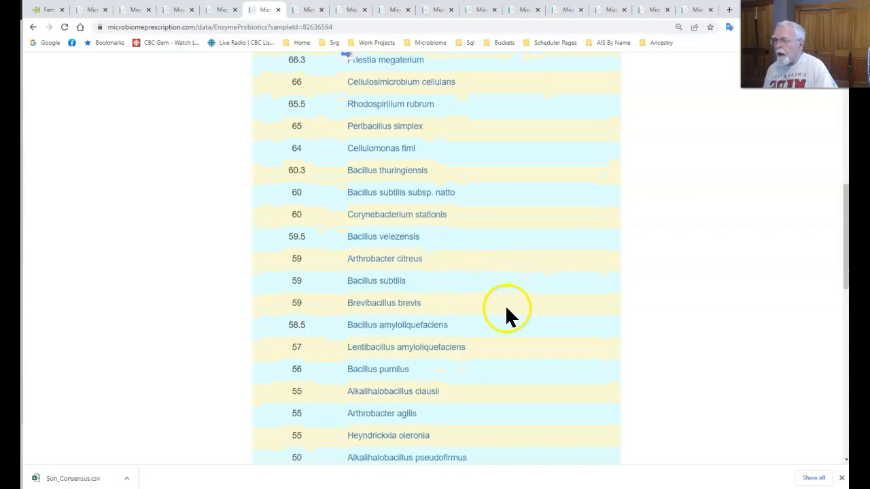
scroll("down", 3)
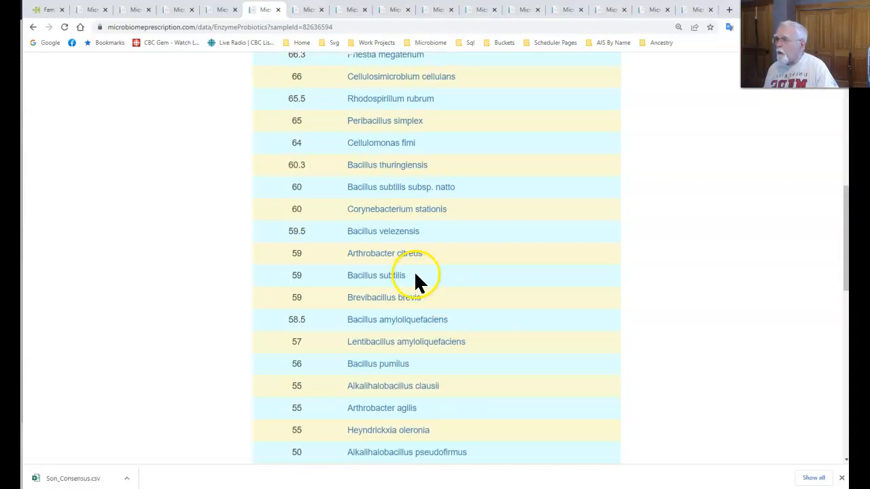
mouse_move(507, 325)
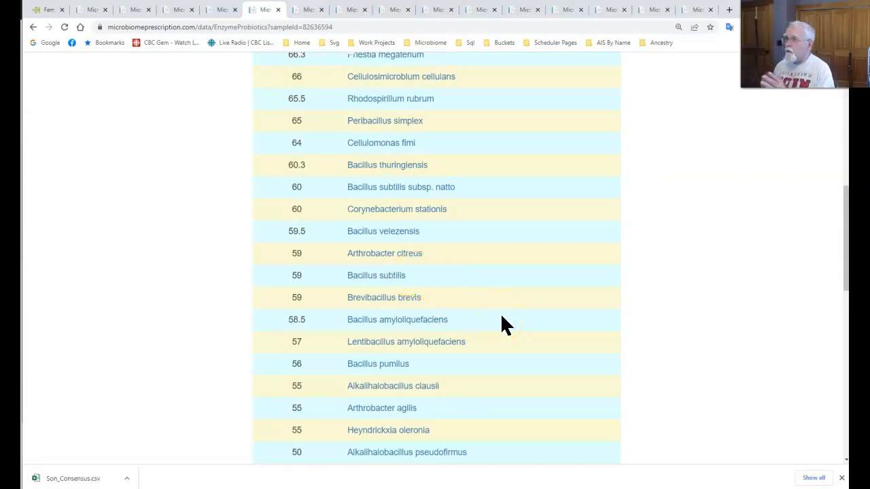